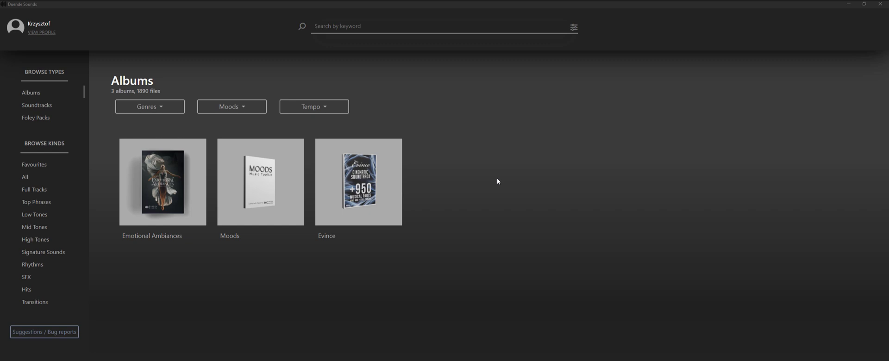
mouse_move(158, 238)
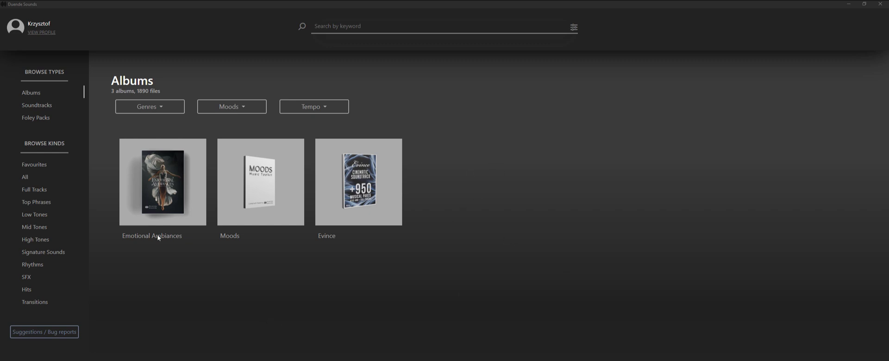
mouse_move(94, 147)
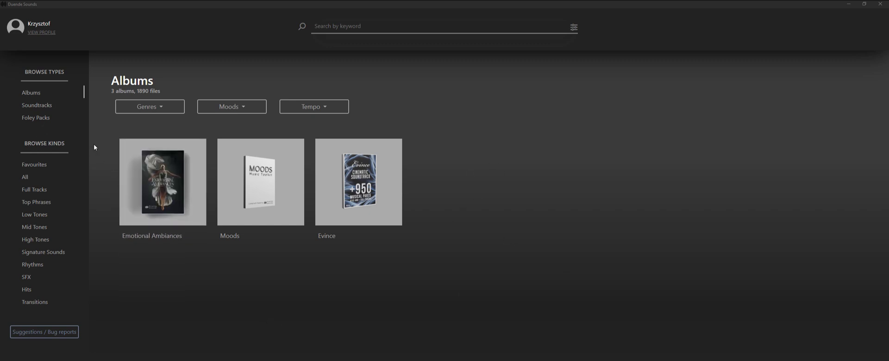
mouse_move(24, 220)
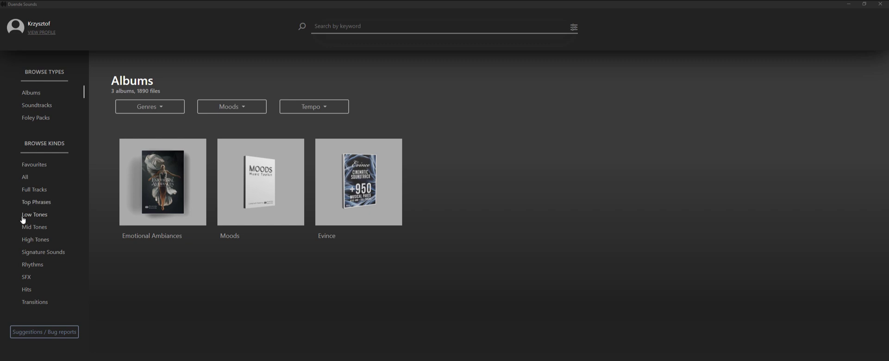
mouse_move(43, 77)
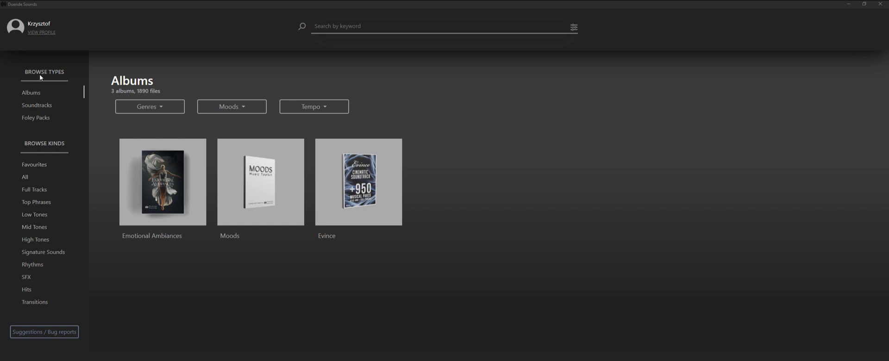
mouse_move(44, 43)
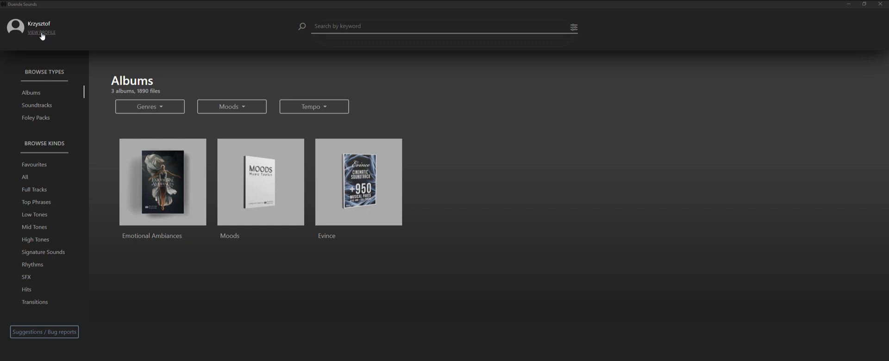
- Show the account profile and scroll the Owned Products list to Widescreen Epic, Jolly and Evince
left_click(41, 32)
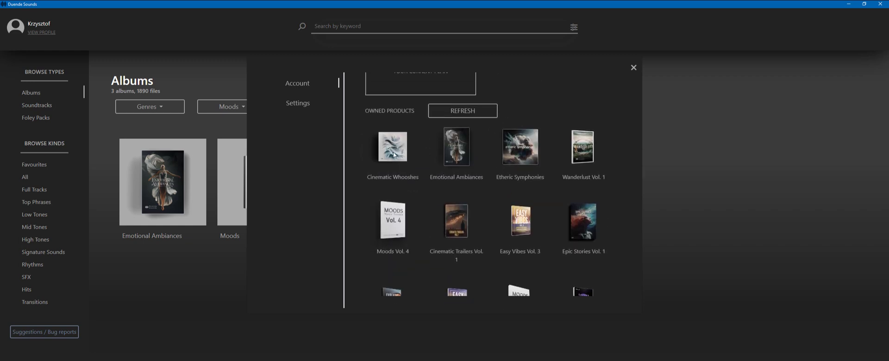
scroll("down", 3)
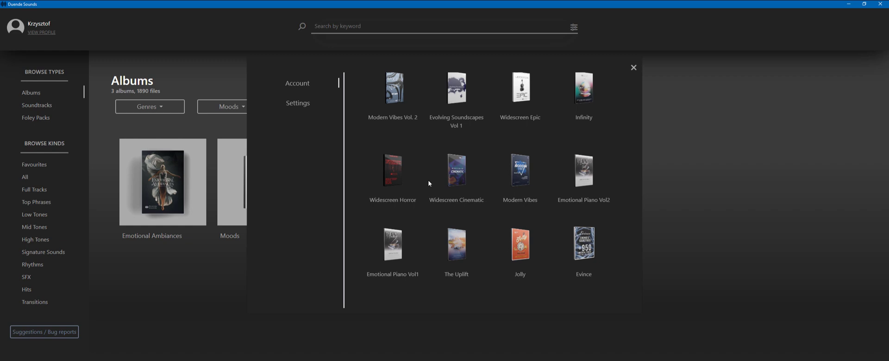
- Show Settings with version 1.2.0, sounds folder path, .wav format, devices and Sync Now
left_click(298, 103)
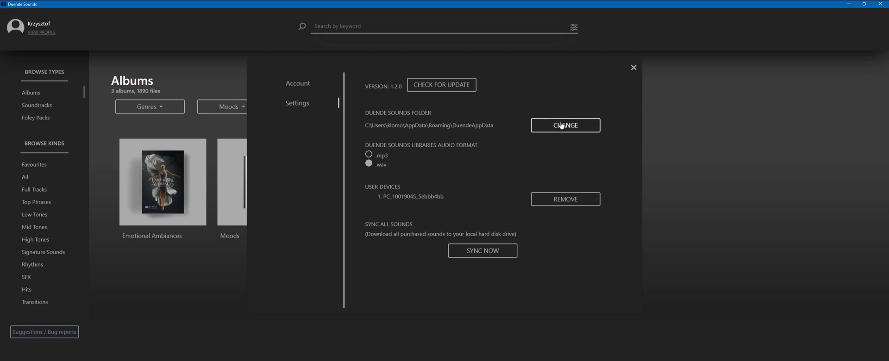
mouse_move(551, 132)
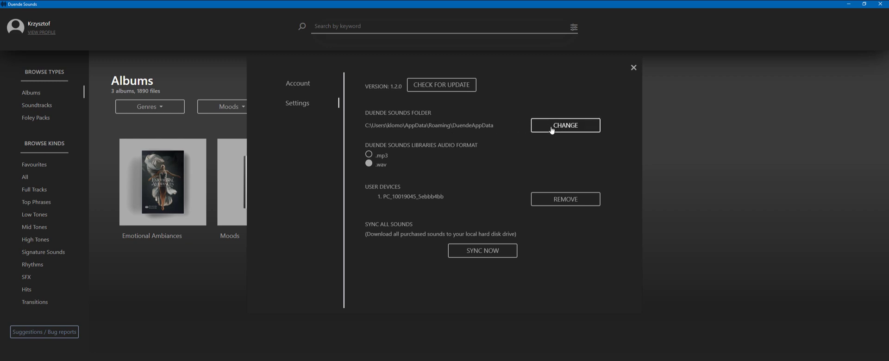
mouse_move(556, 130)
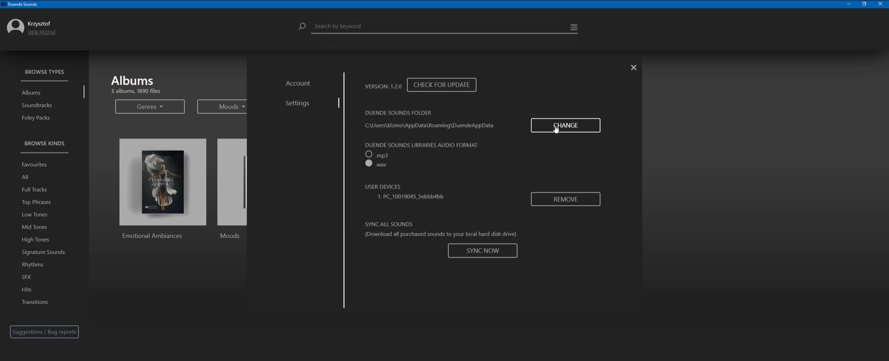
mouse_move(385, 165)
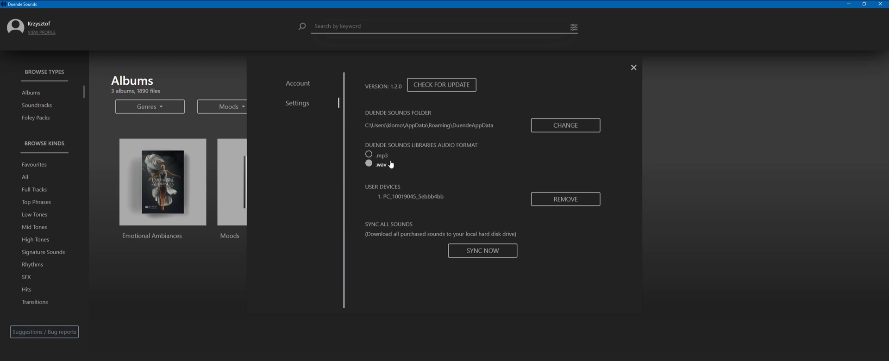
mouse_move(374, 201)
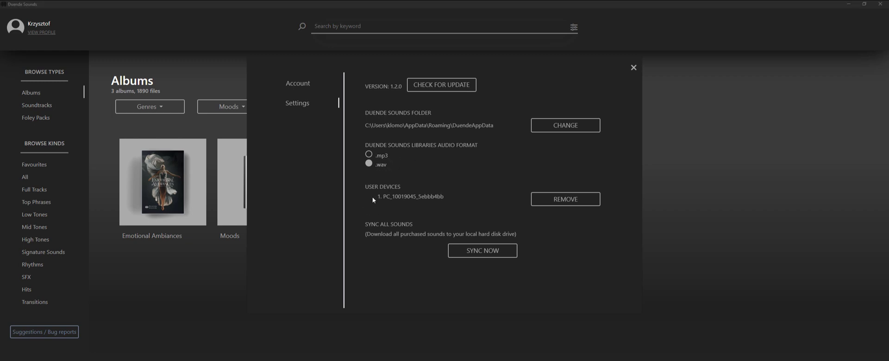
mouse_move(336, 208)
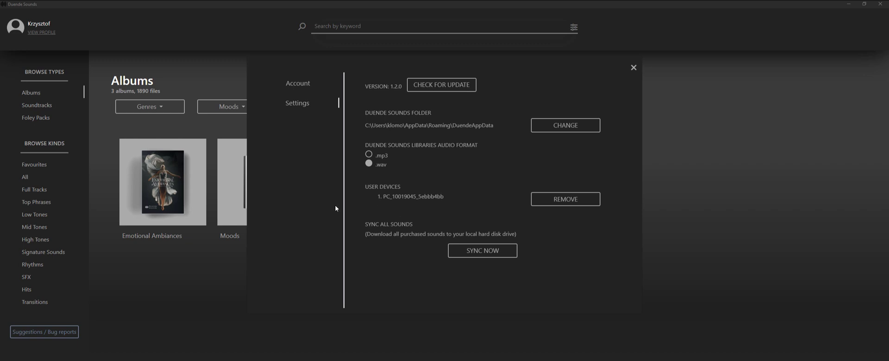
mouse_move(379, 215)
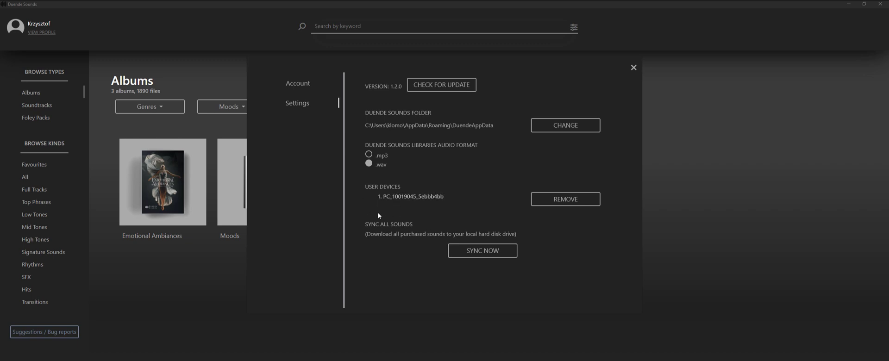
mouse_move(451, 205)
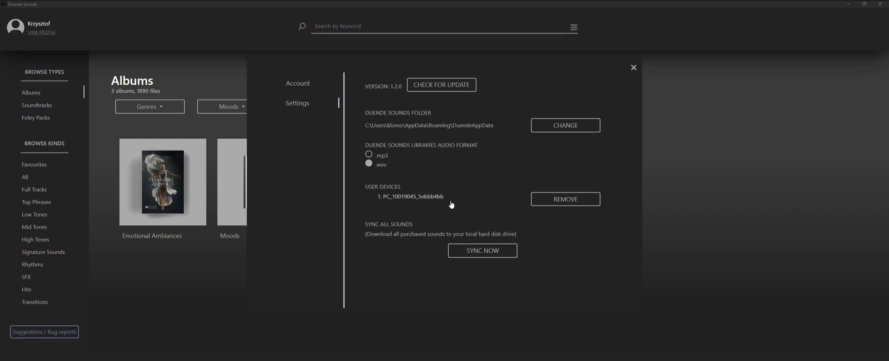
mouse_move(451, 184)
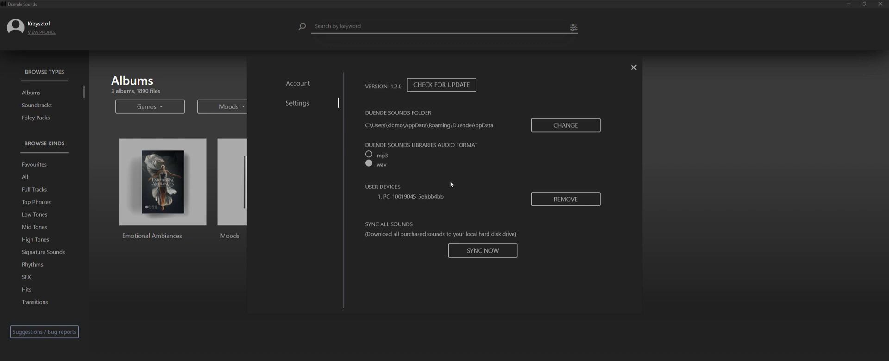
mouse_move(380, 217)
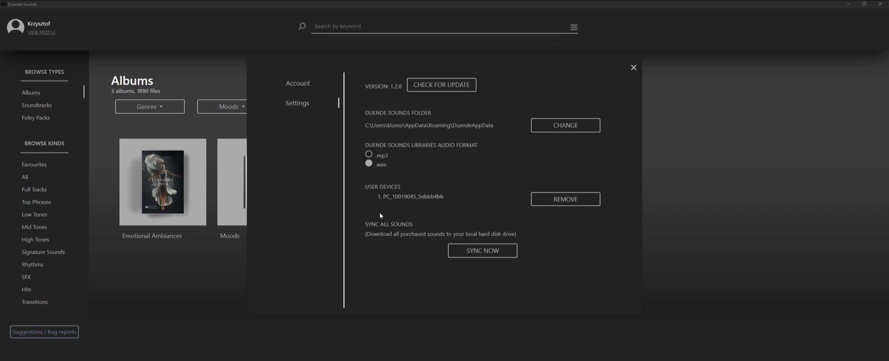
mouse_move(460, 251)
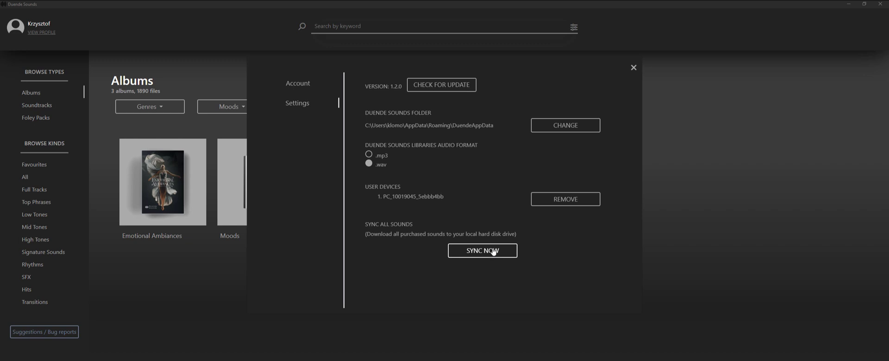
mouse_move(501, 246)
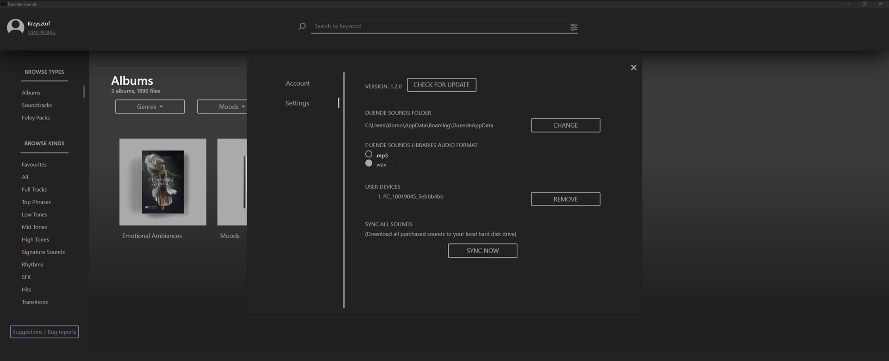
mouse_move(441, 172)
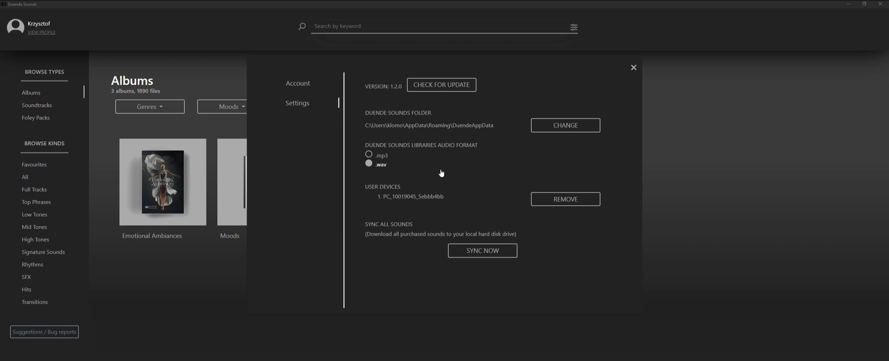
mouse_move(498, 178)
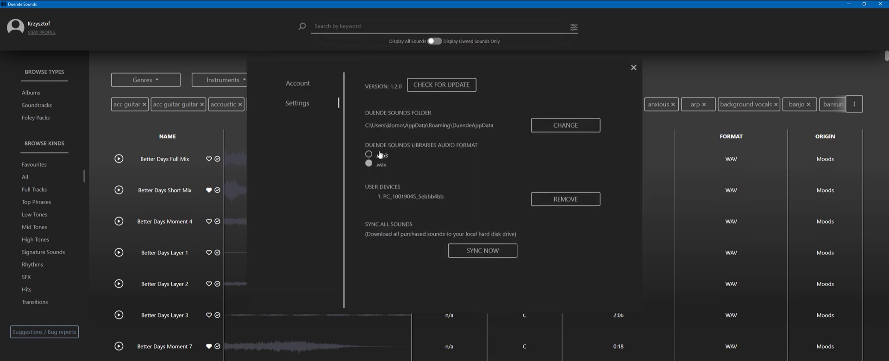
- Switch the library audio format to .mp3 and play Better Days Full Mix
left_click(633, 67)
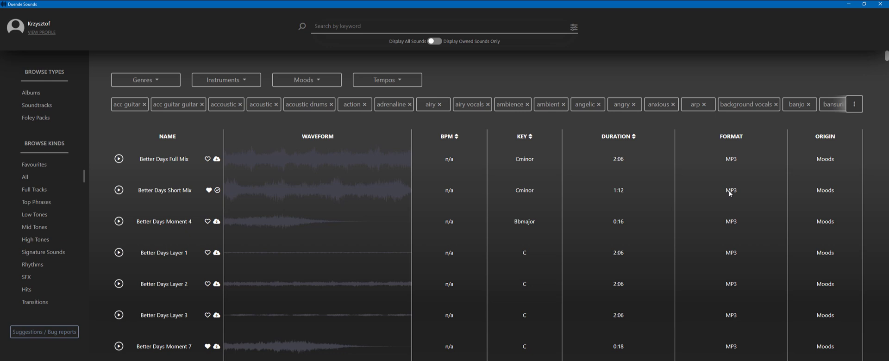
left_click(118, 158)
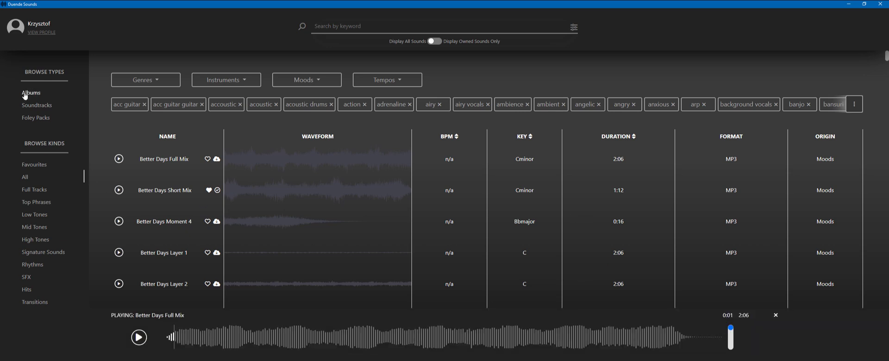
- Return to Albums and play the Evince album preview
left_click(30, 92)
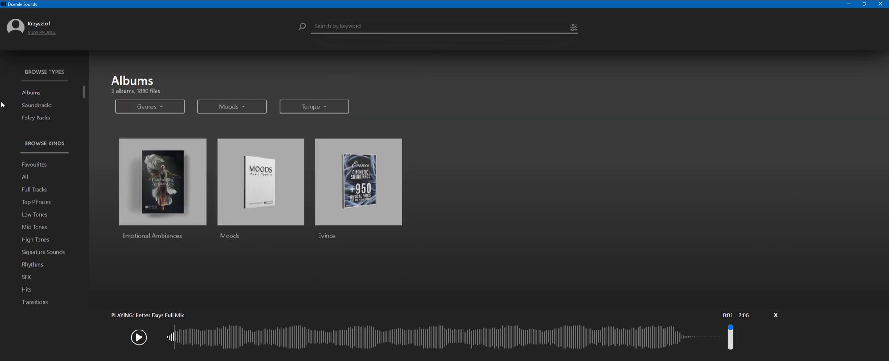
mouse_move(481, 163)
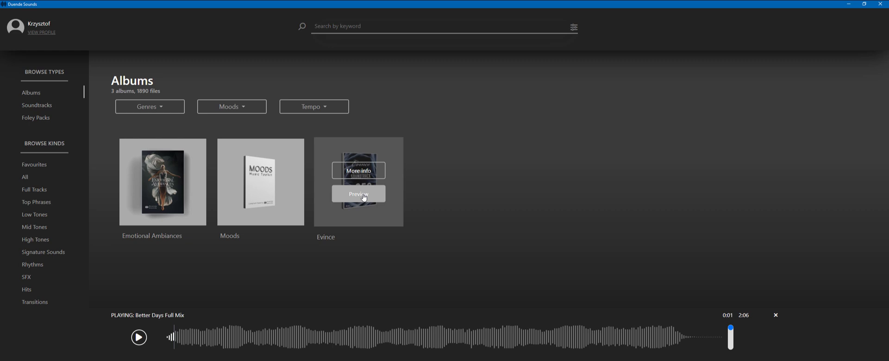
left_click(359, 194)
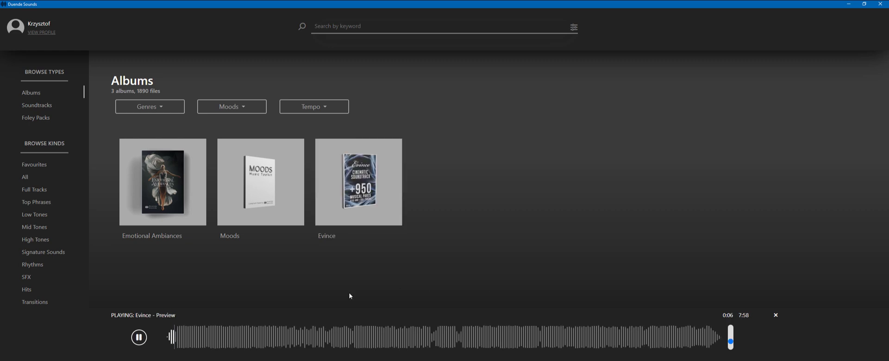
mouse_move(292, 315)
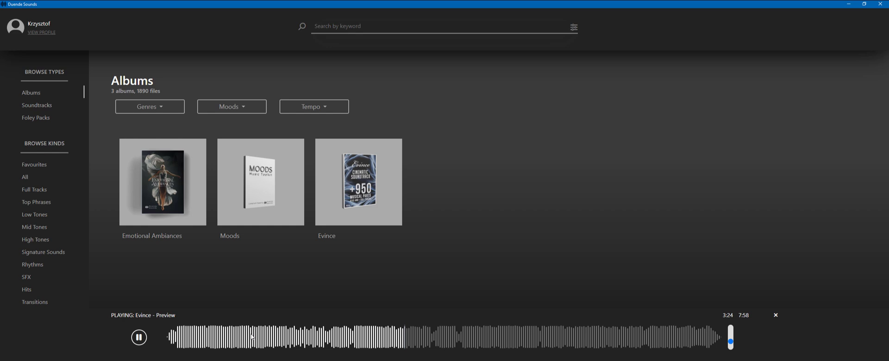
mouse_move(506, 340)
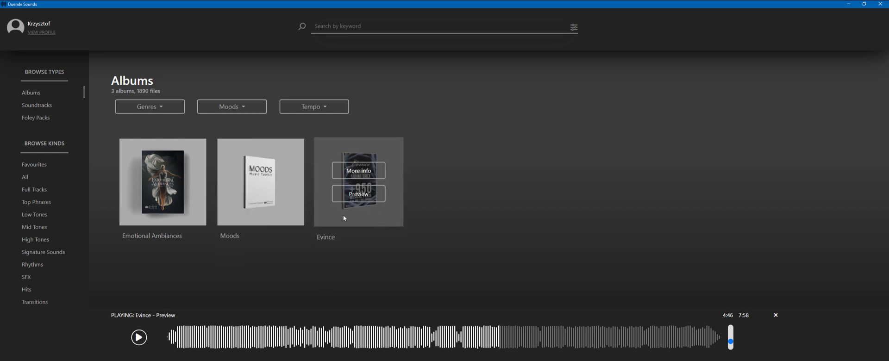
mouse_move(360, 174)
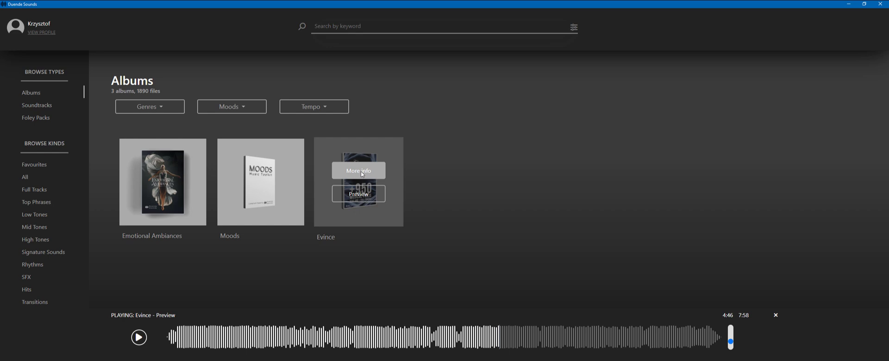
left_click(358, 170)
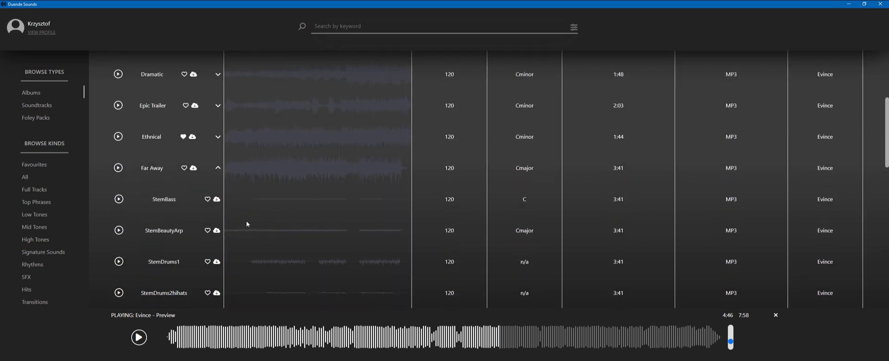
scroll("down", 3)
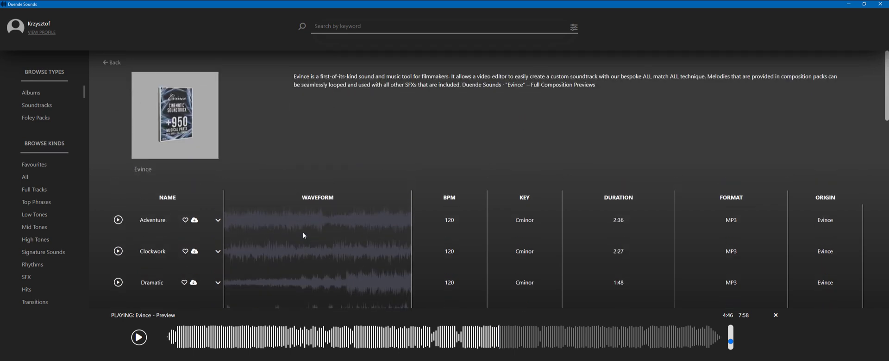
mouse_move(396, 149)
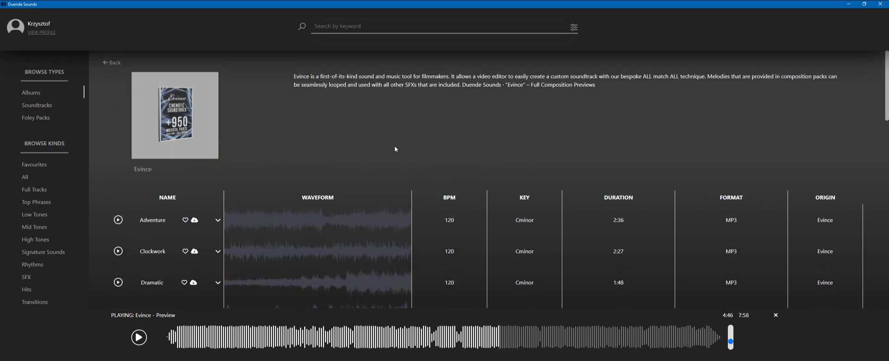
mouse_move(316, 133)
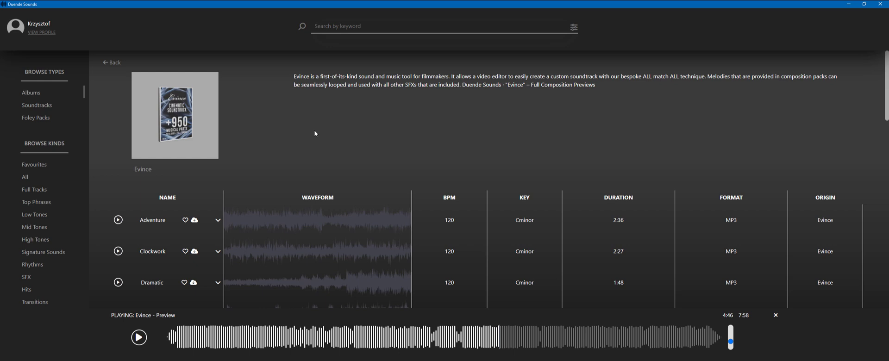
mouse_move(306, 154)
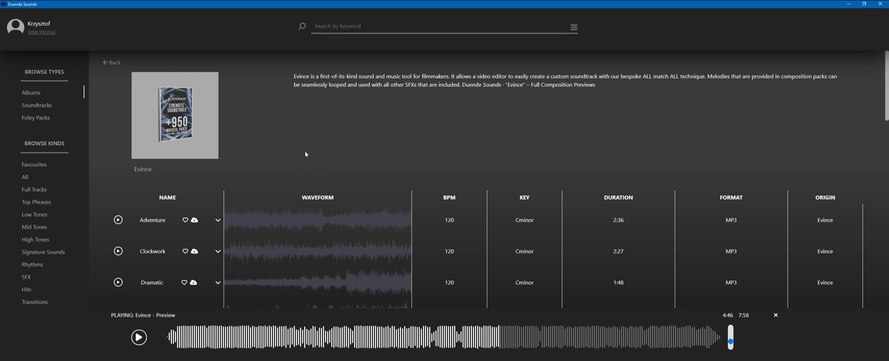
mouse_move(133, 92)
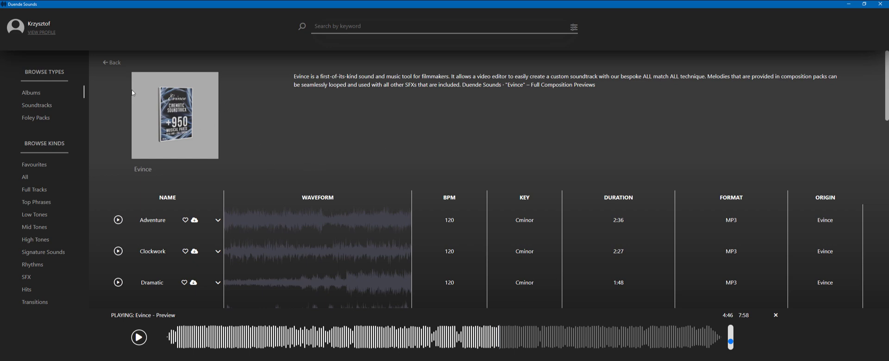
- Go back to the Albums overview, dismiss the settings panel and hover the Evince cover
left_click(112, 62)
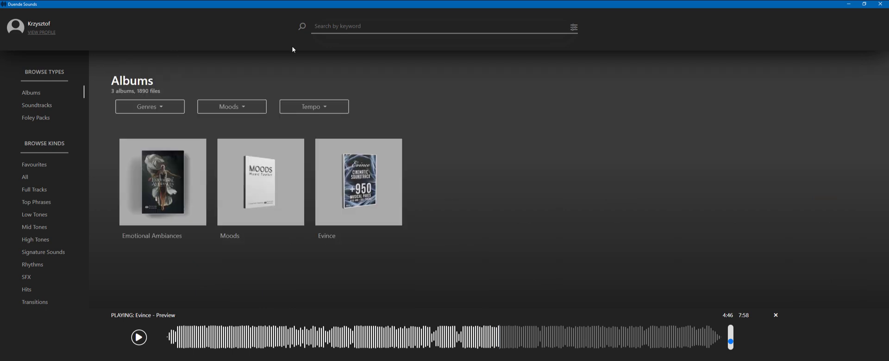
mouse_move(99, 62)
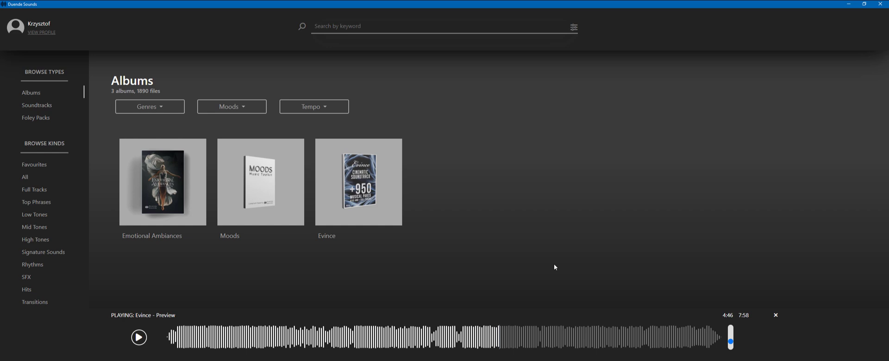
mouse_move(534, 183)
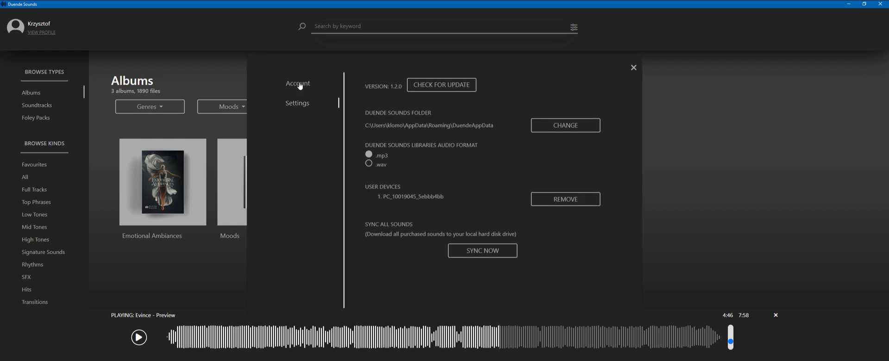
left_click(634, 67)
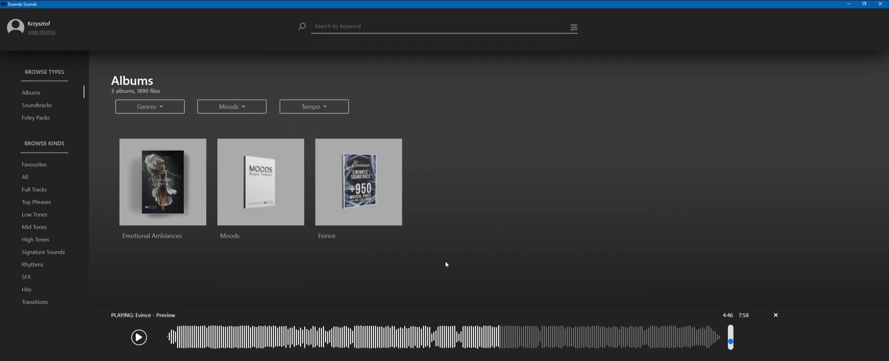
mouse_move(507, 190)
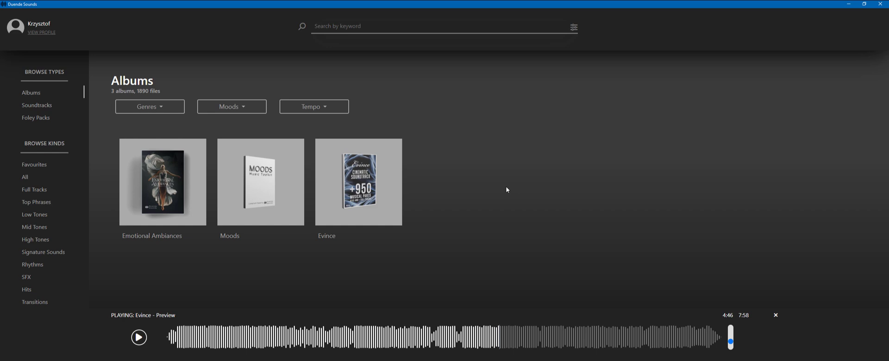
mouse_move(536, 170)
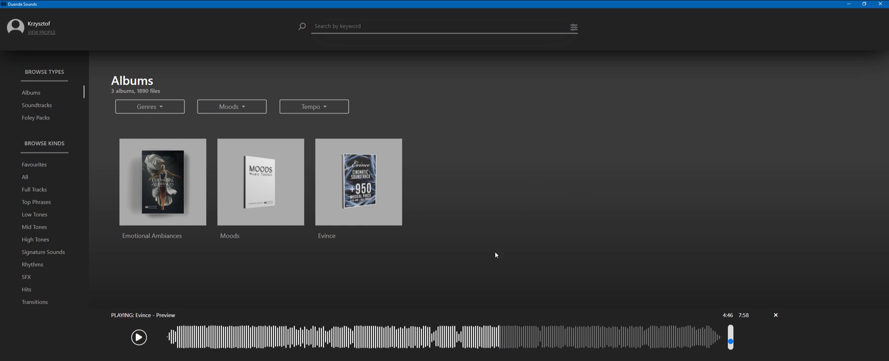
mouse_move(508, 231)
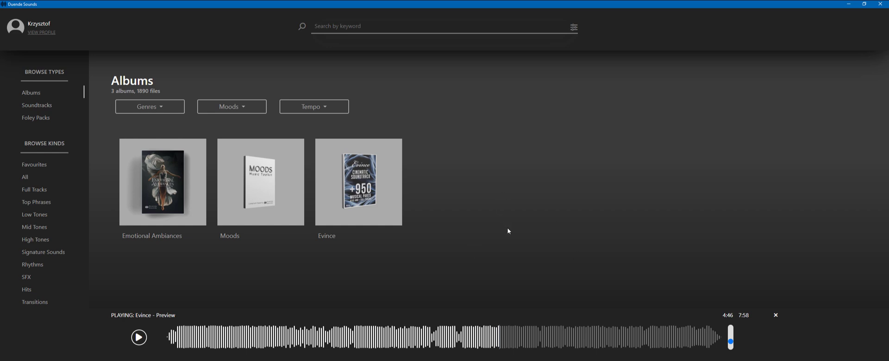
mouse_move(511, 265)
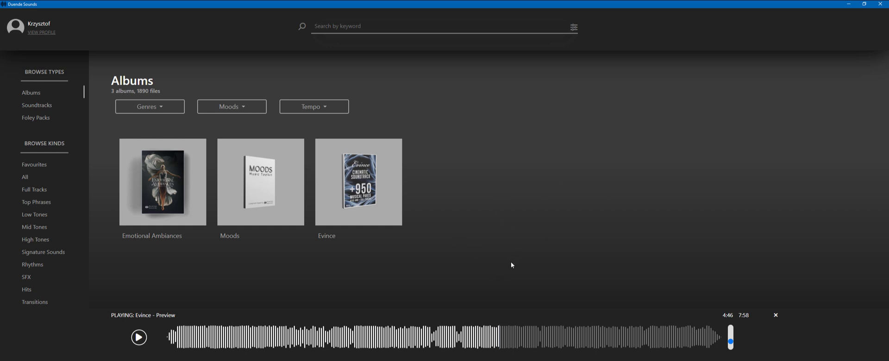
mouse_move(465, 318)
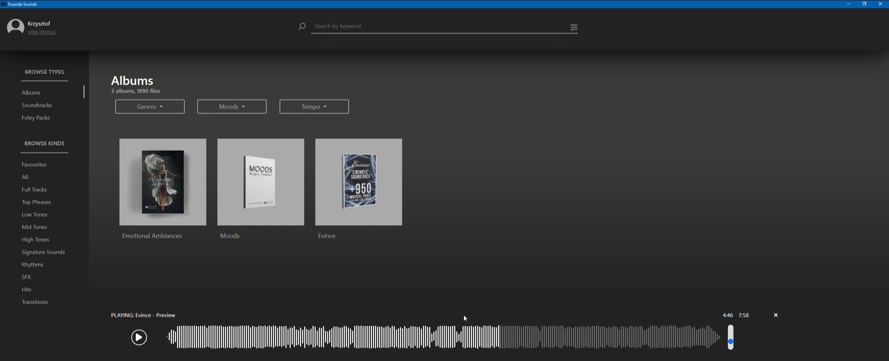
mouse_move(441, 127)
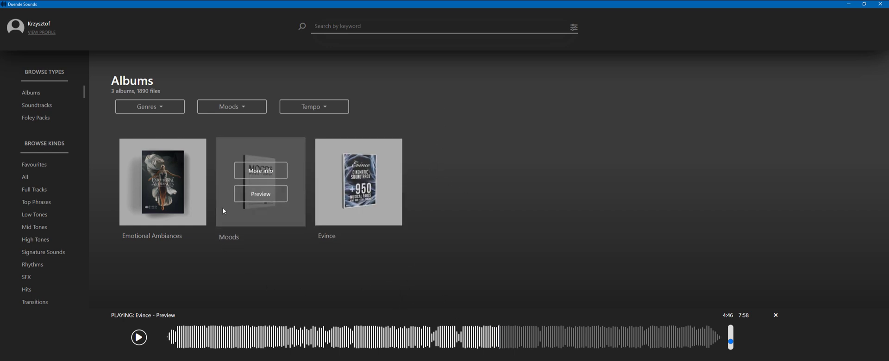
mouse_move(45, 124)
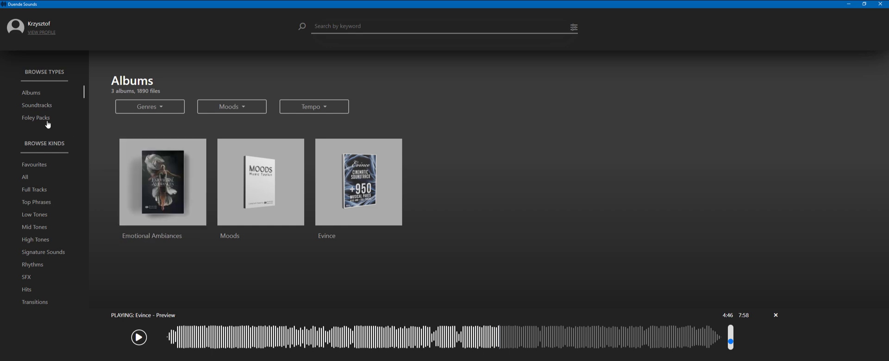
left_click(36, 117)
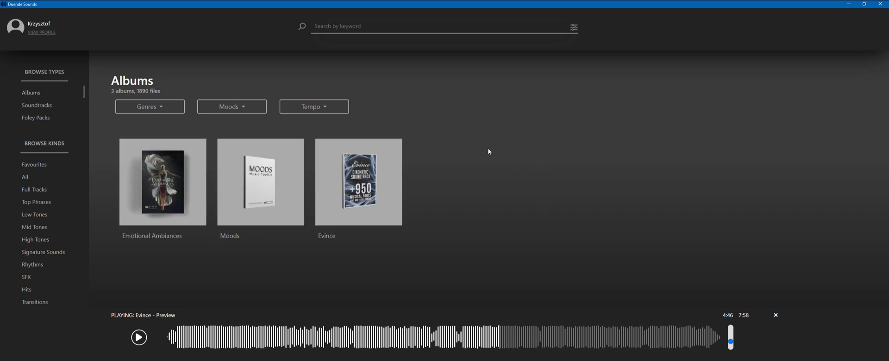
mouse_move(560, 160)
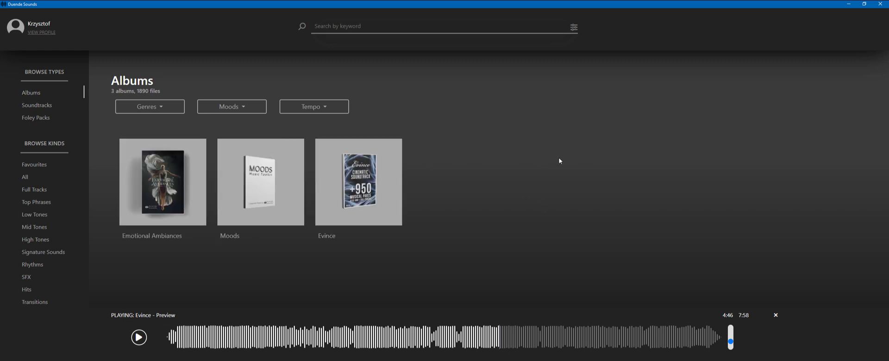
mouse_move(472, 202)
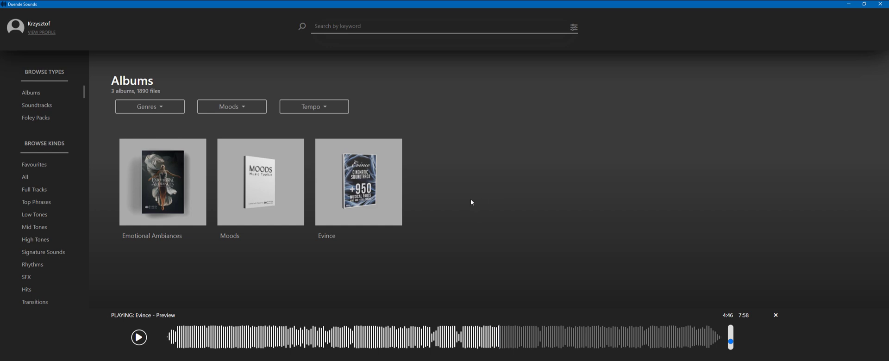
mouse_move(510, 232)
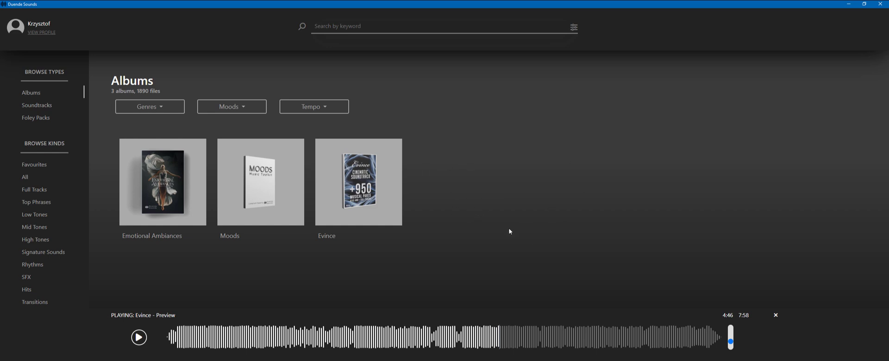
mouse_move(43, 109)
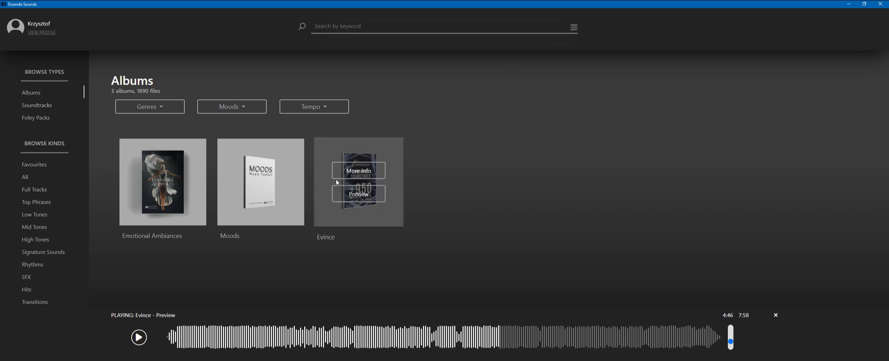
mouse_move(343, 172)
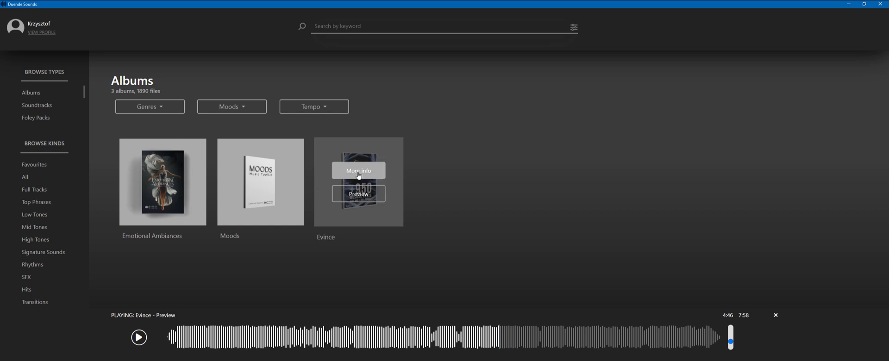
- Show the Evince track list, then play and pause the Ethnical track
left_click(358, 171)
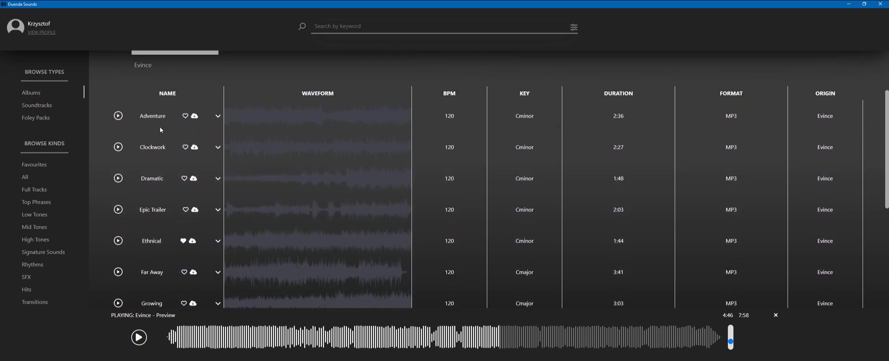
scroll("down", 3)
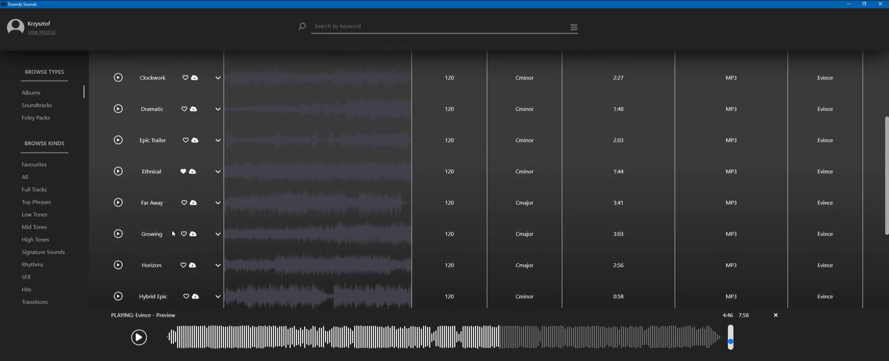
left_click(118, 171)
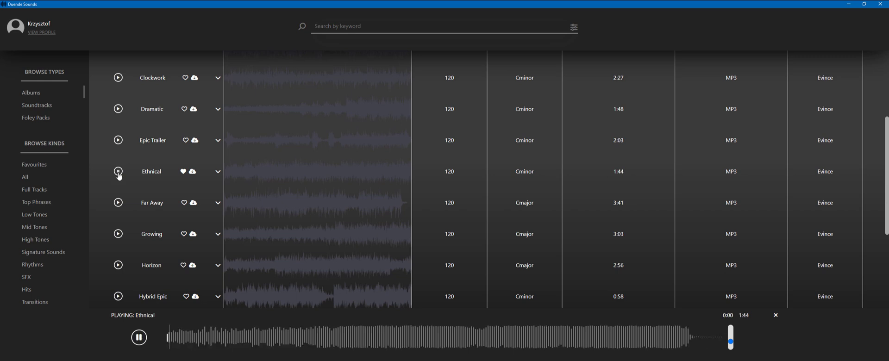
left_click(139, 337)
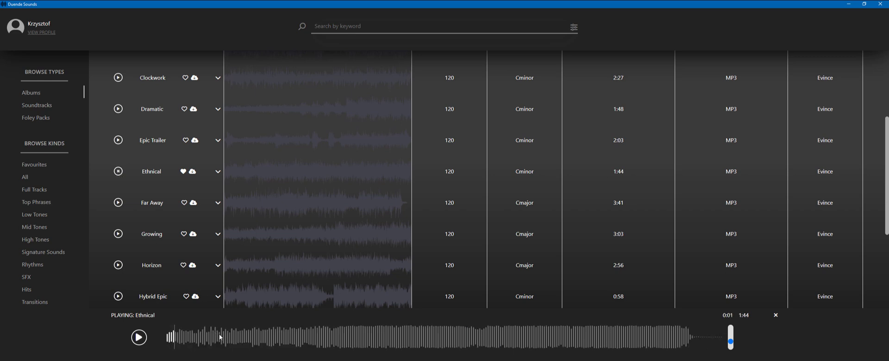
mouse_move(217, 176)
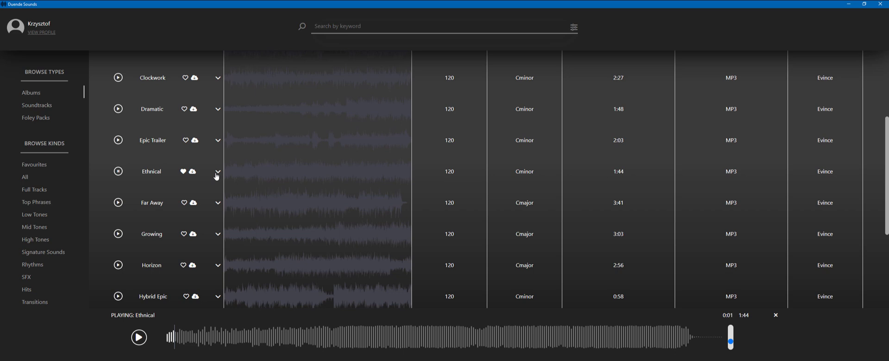
- Expand Ethnical into its stems and loops such as Counter Melody Loop and Drums1 Stem
left_click(218, 171)
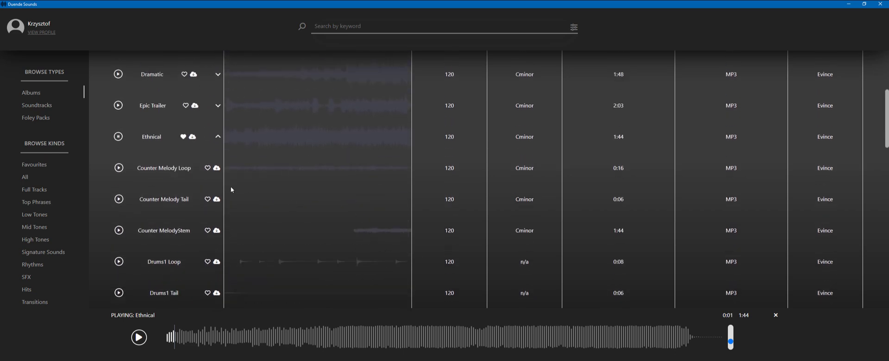
mouse_move(282, 212)
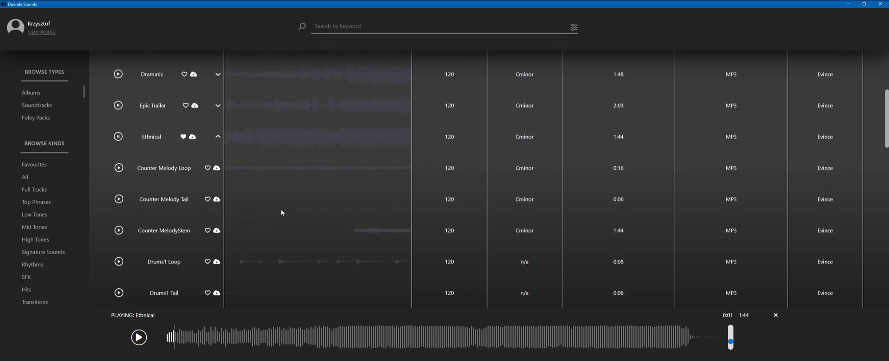
scroll("down", 3)
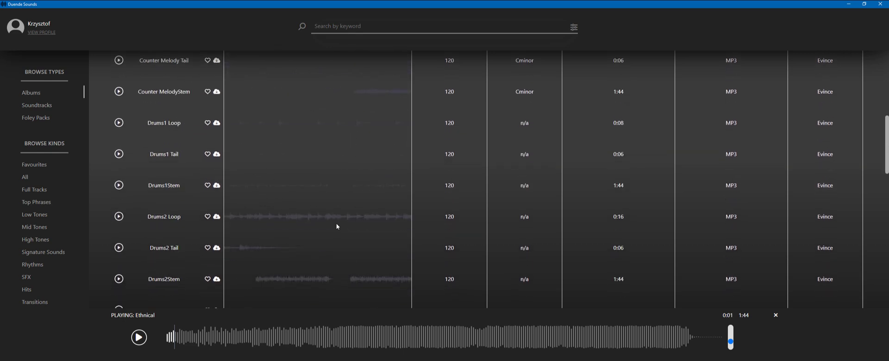
mouse_move(311, 192)
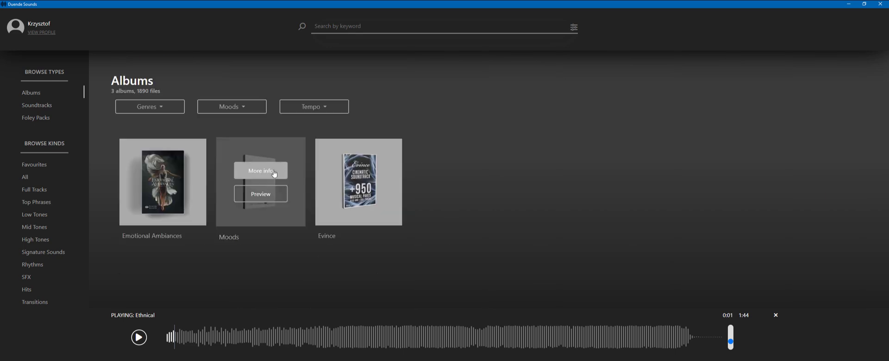
- Dismiss the Ethnical preview, expand Better Days' stems and go to the Emotional Ambiances album
left_click(260, 171)
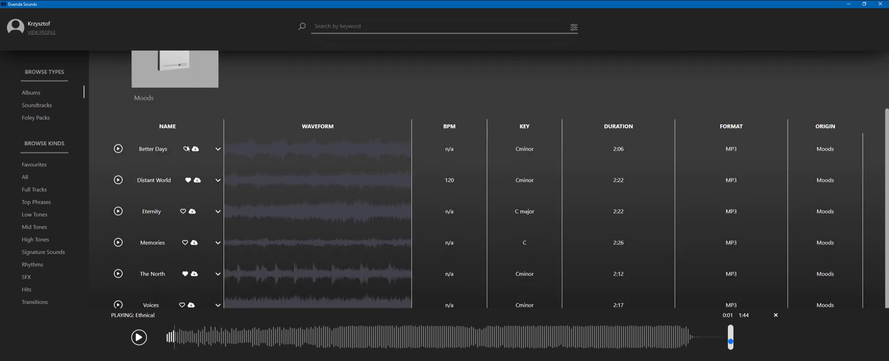
left_click(775, 316)
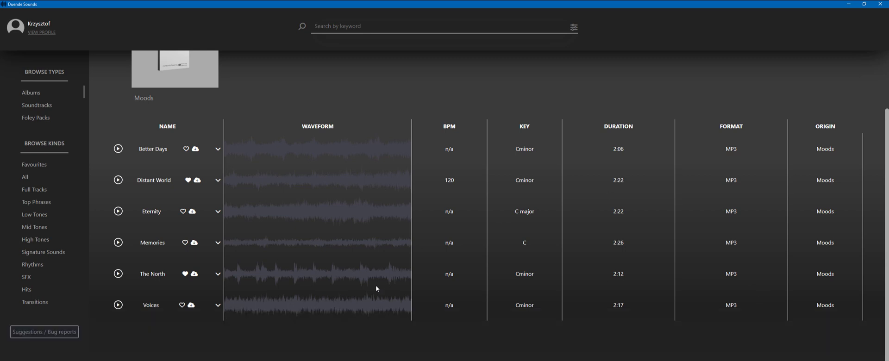
left_click(217, 149)
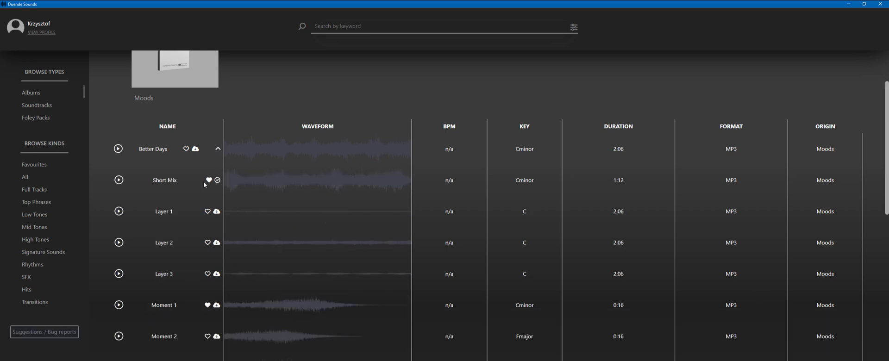
scroll("down", 3)
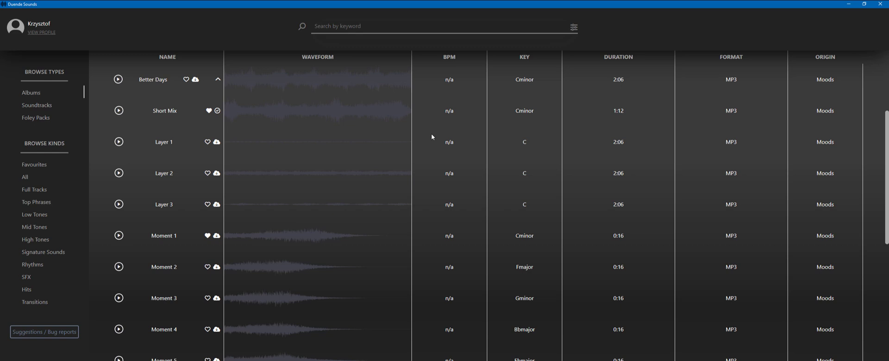
scroll("down", 3)
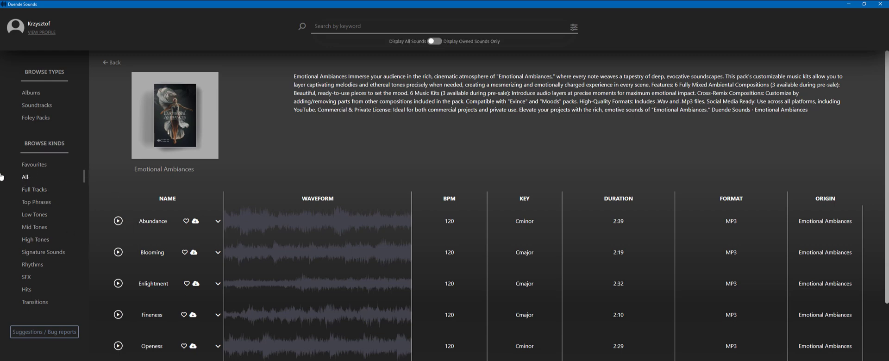
- List every sound under All and scroll down through the full library
left_click(109, 62)
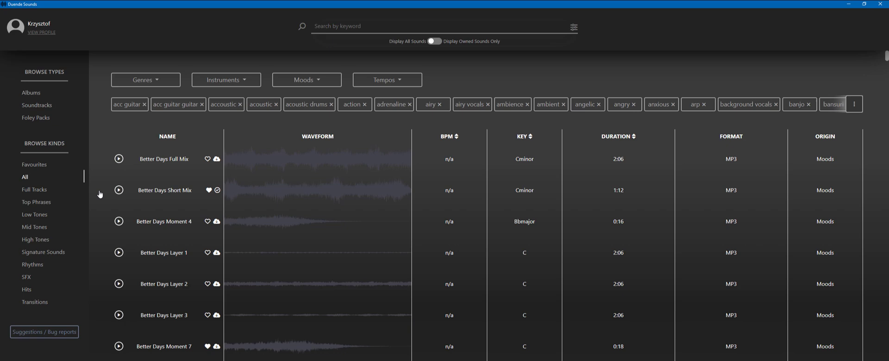
scroll("down", 3)
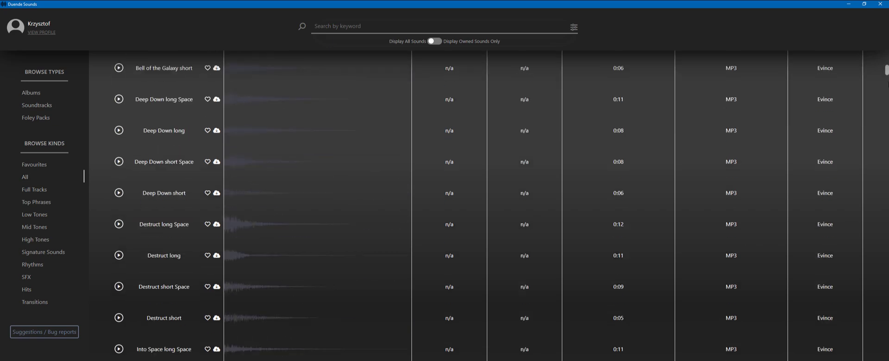
scroll("down", 3)
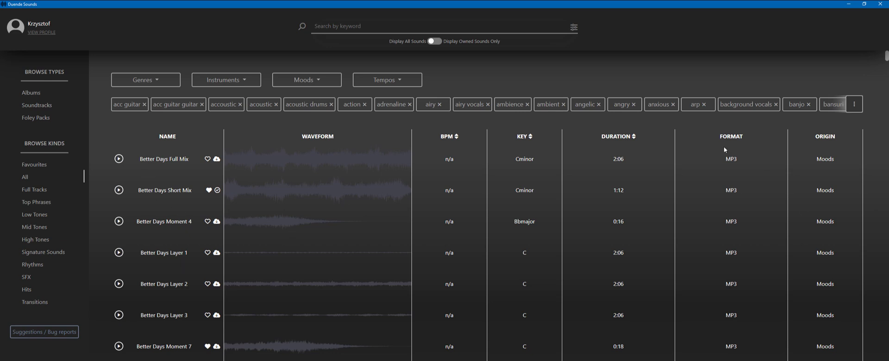
scroll("down", 3)
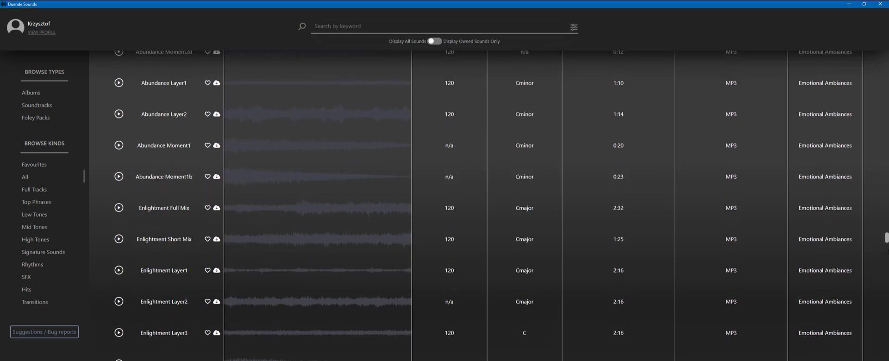
scroll("down", 3)
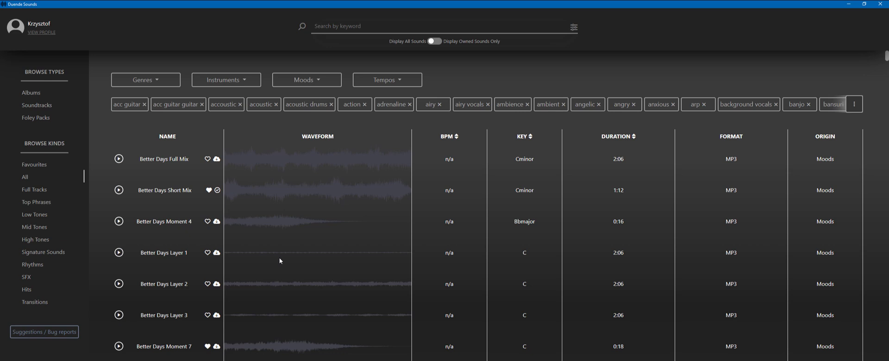
mouse_move(155, 121)
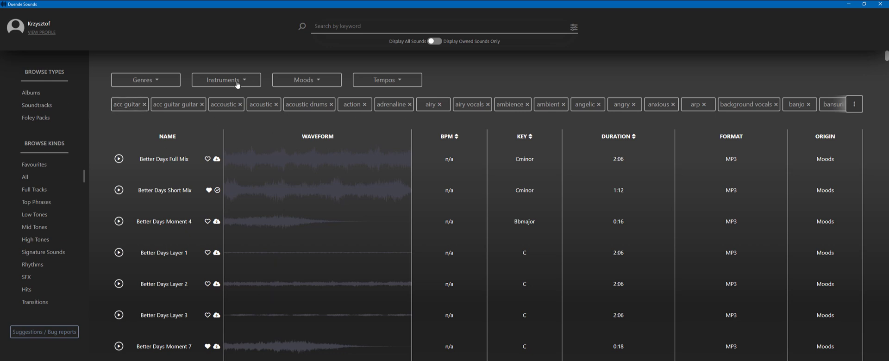
mouse_move(180, 185)
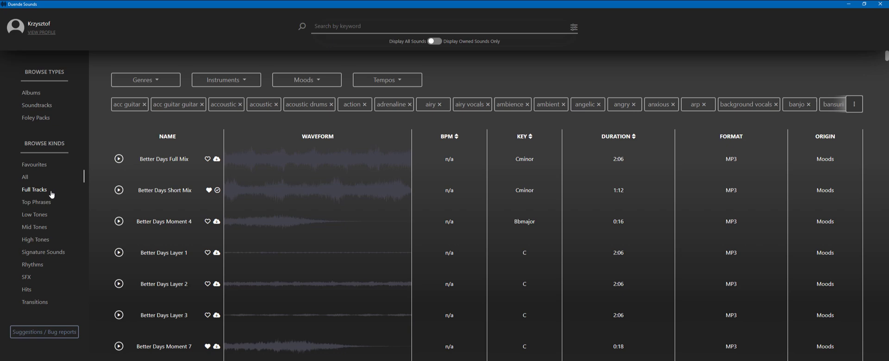
- Scroll the Full Tracks list to Sentimental Full Mix and start its preview
scroll("down", 3)
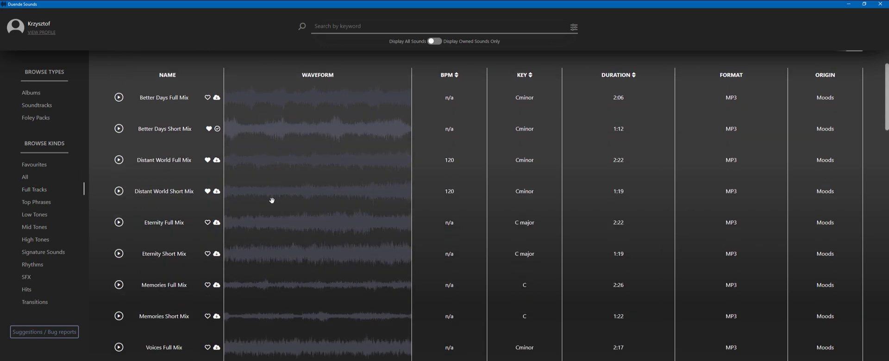
scroll("down", 3)
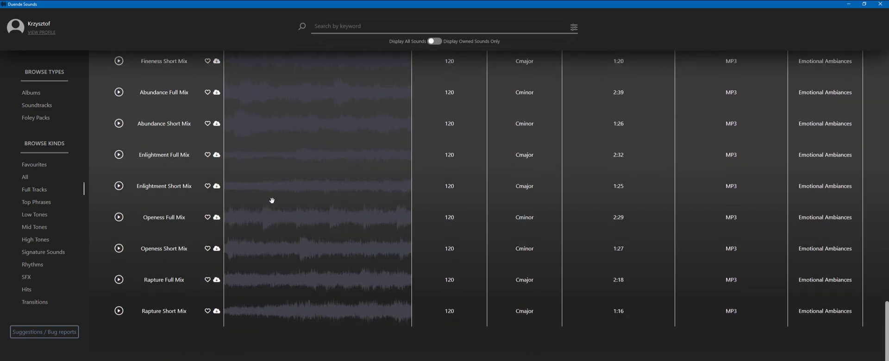
scroll("down", 3)
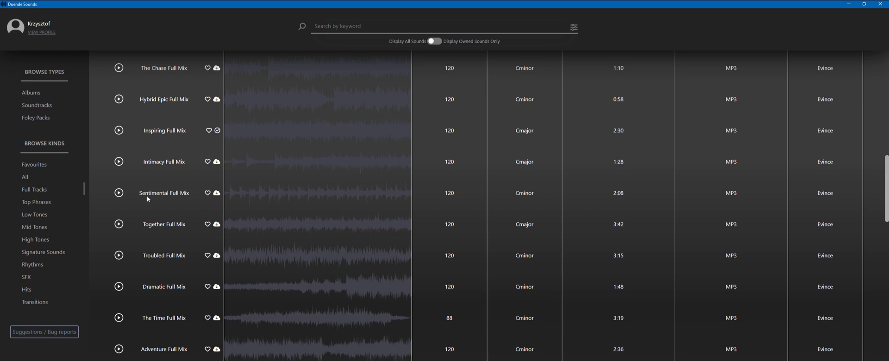
left_click(118, 192)
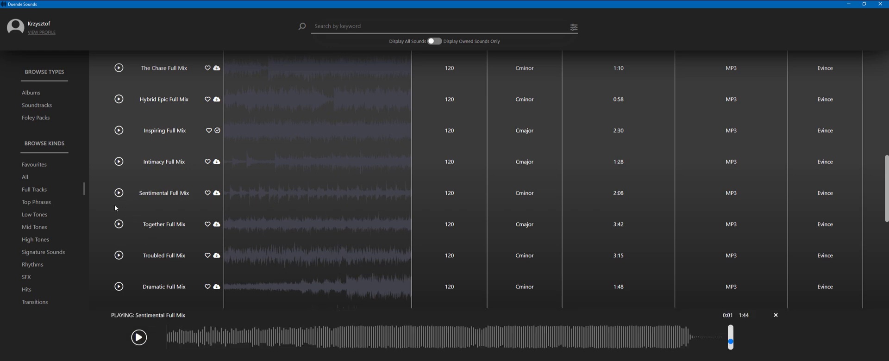
- Seek the Sentimental Full Mix preview to 0:55, pause it and download the track
left_click(138, 338)
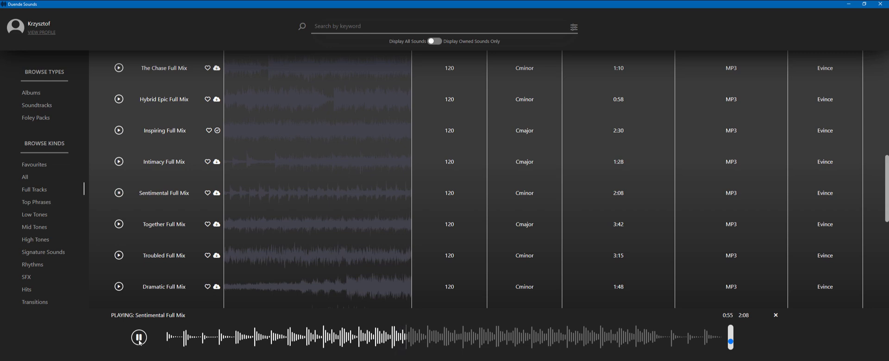
left_click(140, 338)
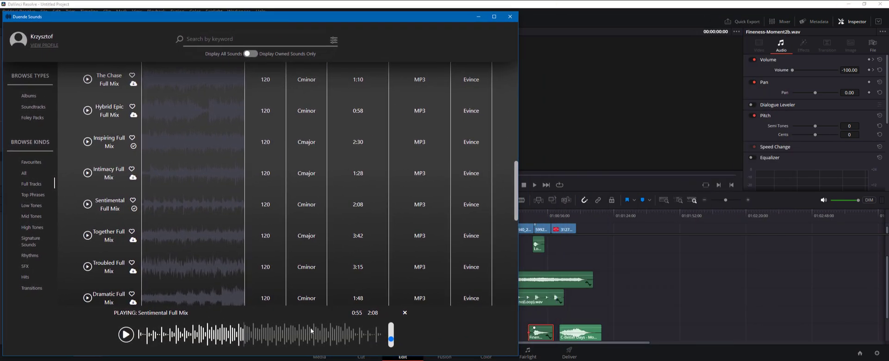
left_click(405, 312)
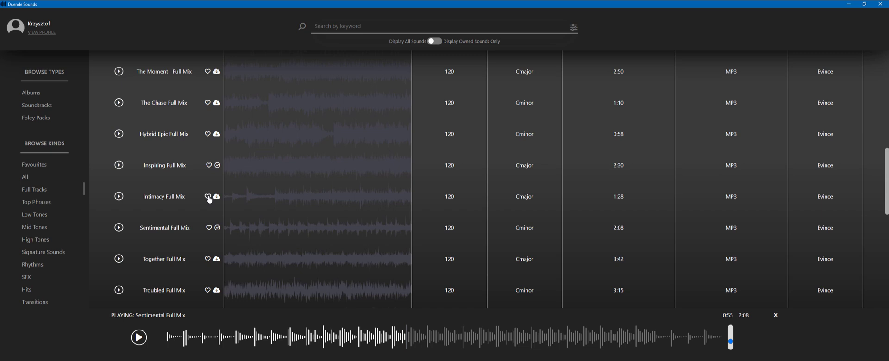
- Favourite Intimacy Full Mix, run Sync Now from Settings and return to the All list
left_click(207, 196)
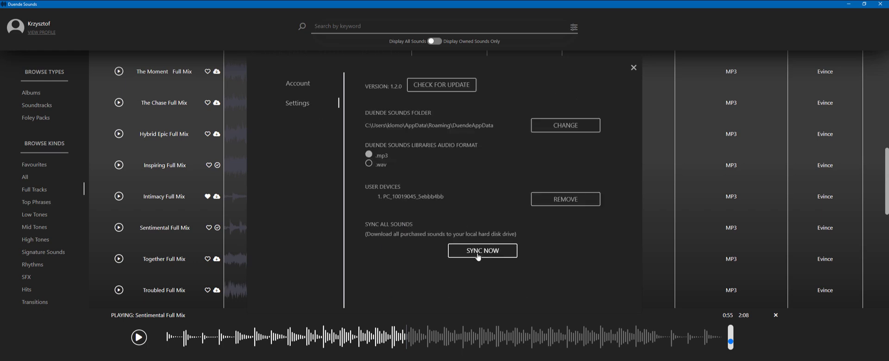
left_click(633, 68)
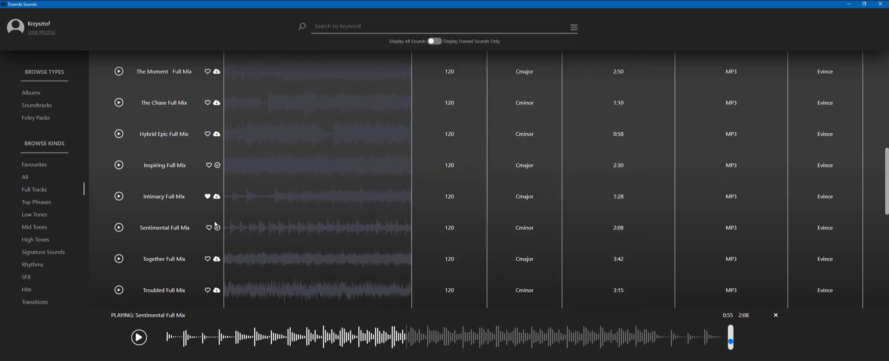
scroll("down", 3)
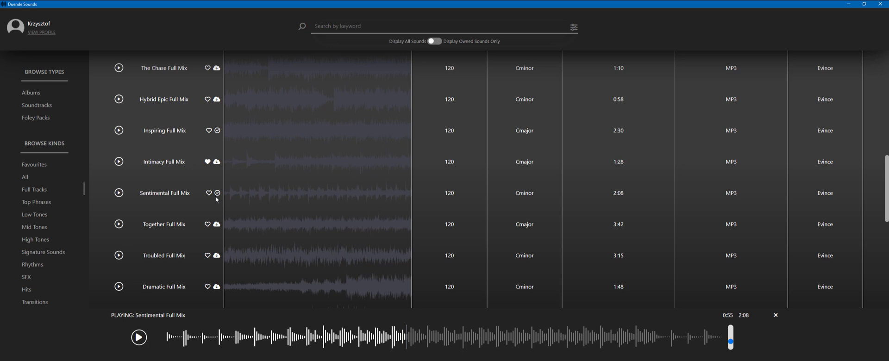
mouse_move(216, 196)
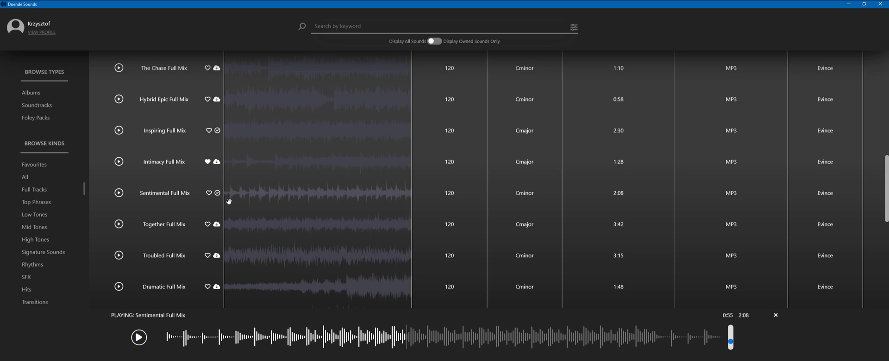
mouse_move(284, 201)
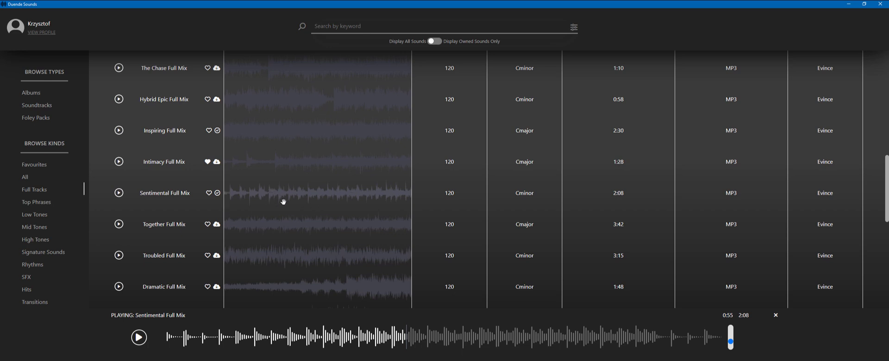
mouse_move(306, 196)
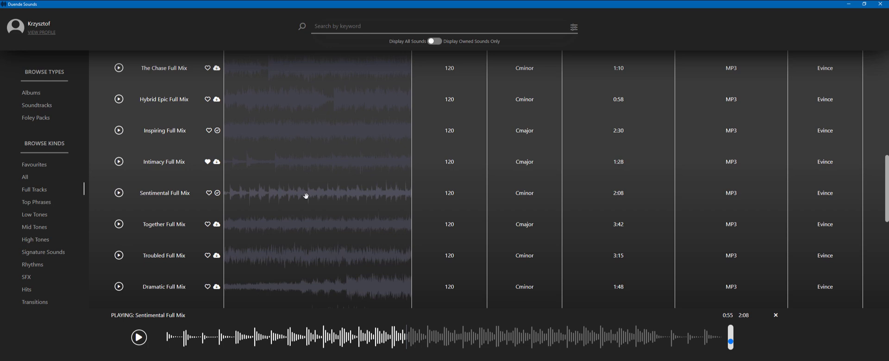
mouse_move(313, 193)
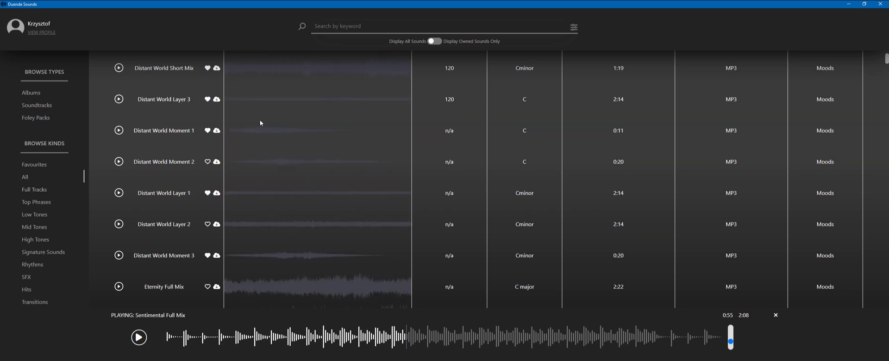
- Browse the Hits category and preview the Planet Killer long hit
left_click(34, 189)
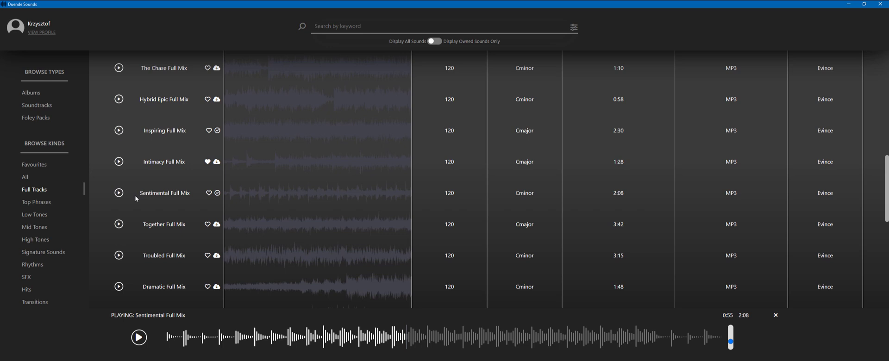
left_click(35, 201)
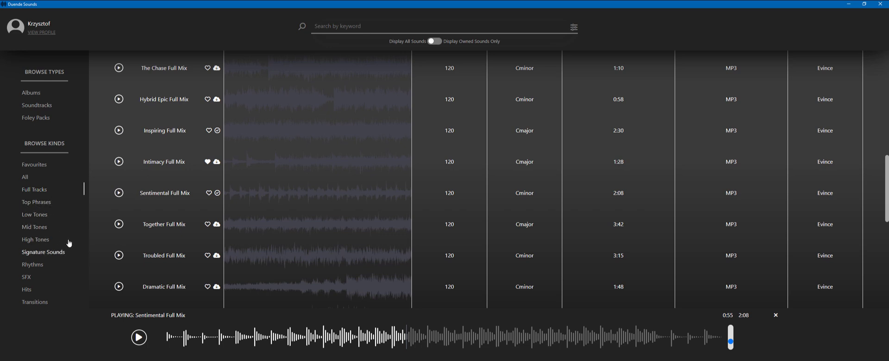
left_click(32, 265)
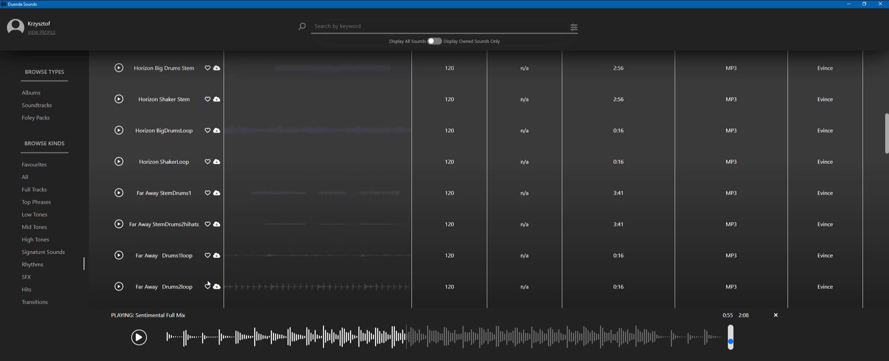
left_click(43, 251)
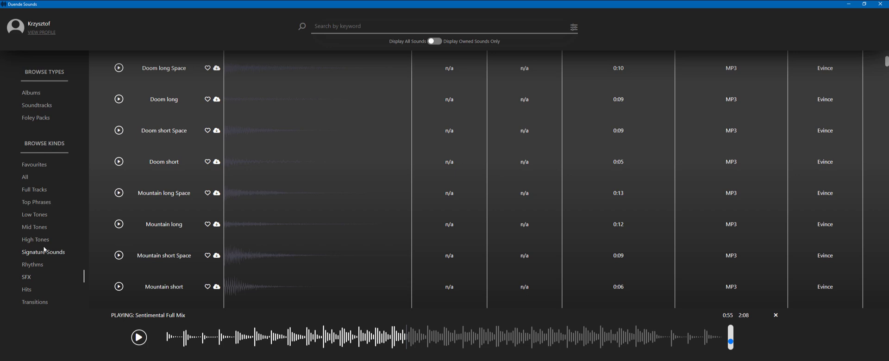
scroll("down", 3)
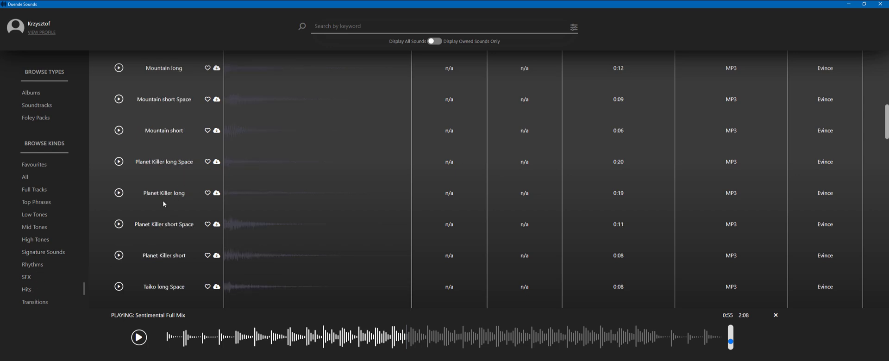
mouse_move(118, 193)
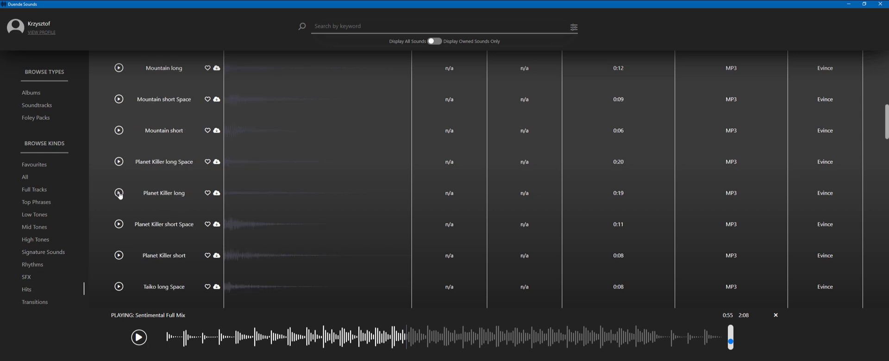
left_click(35, 303)
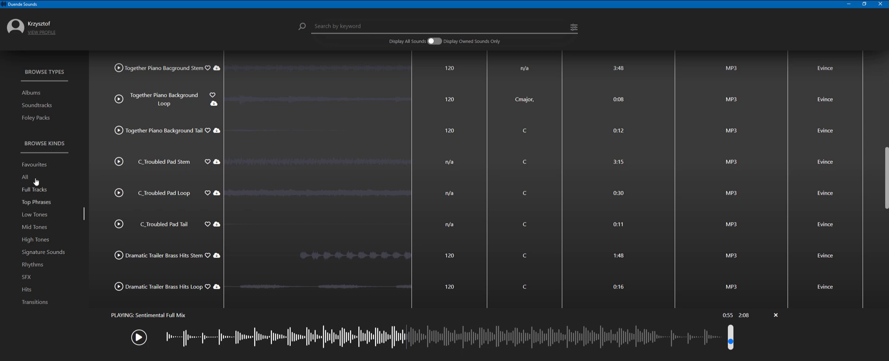
mouse_move(16, 195)
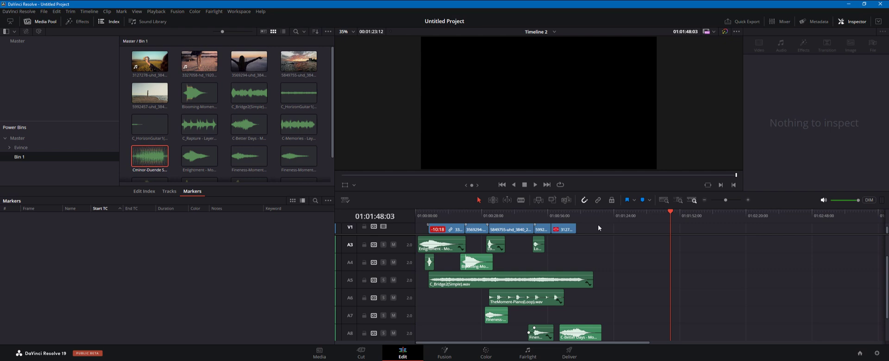
mouse_move(439, 203)
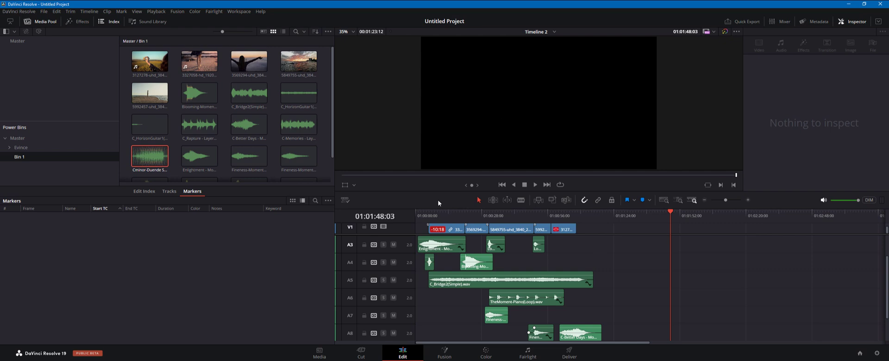
mouse_move(425, 182)
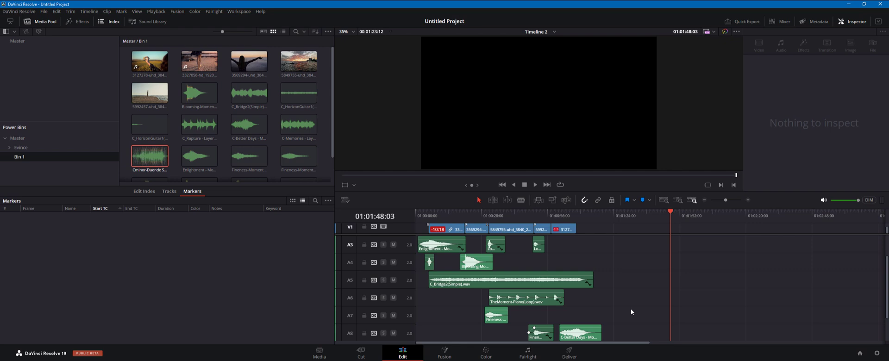
mouse_move(637, 334)
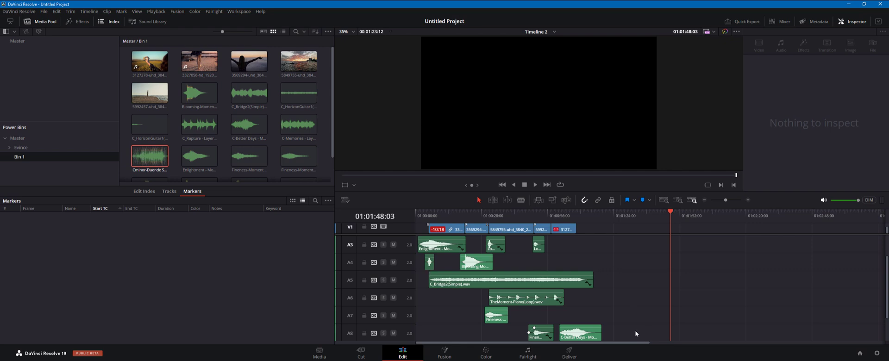
- Jump to an earlier point in the footage and preview it without the soundtrack clips
scroll("down", 3)
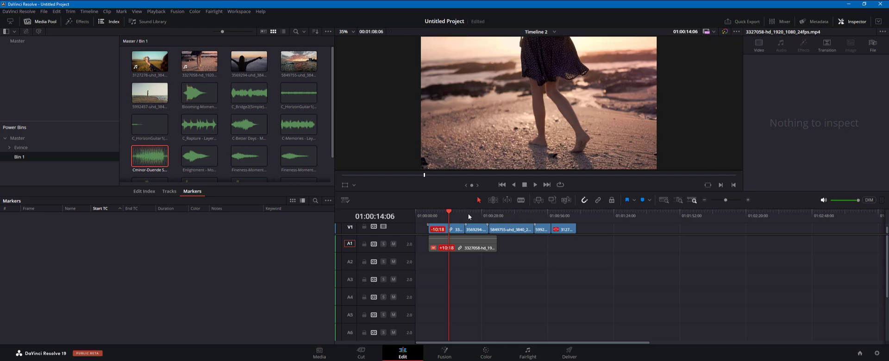
left_click(535, 185)
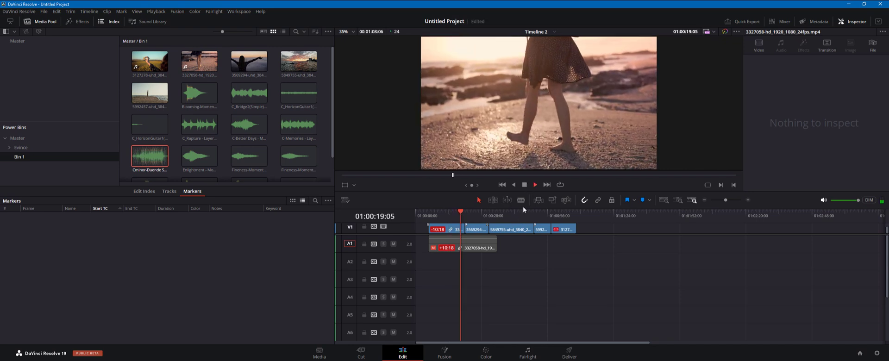
left_click(468, 225)
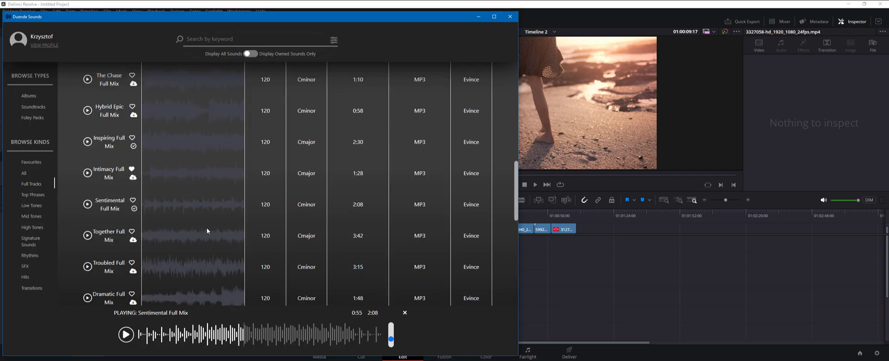
mouse_move(514, 260)
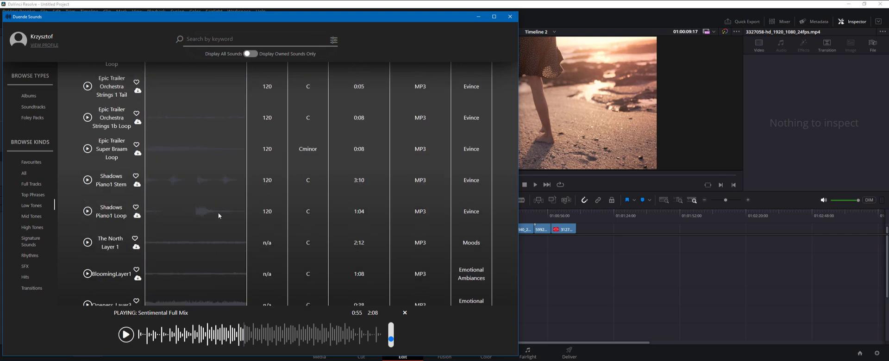
scroll("down", 3)
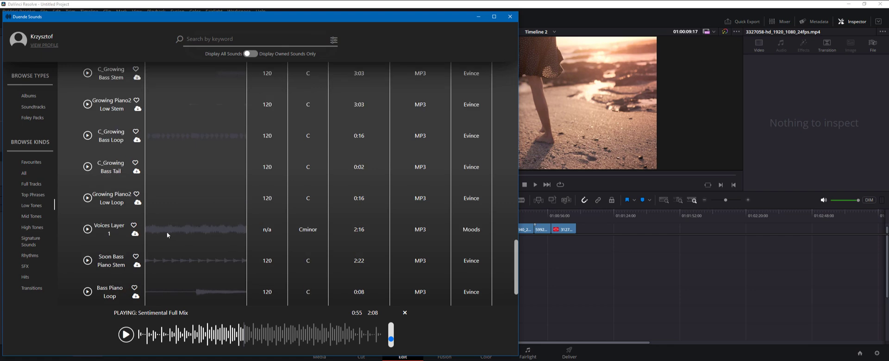
mouse_move(170, 198)
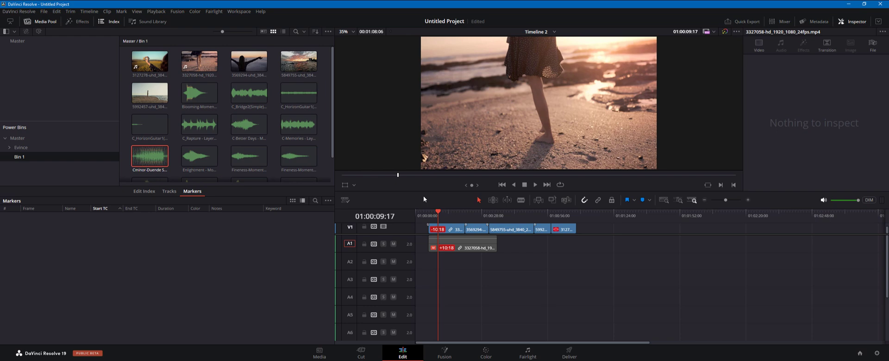
mouse_move(561, 73)
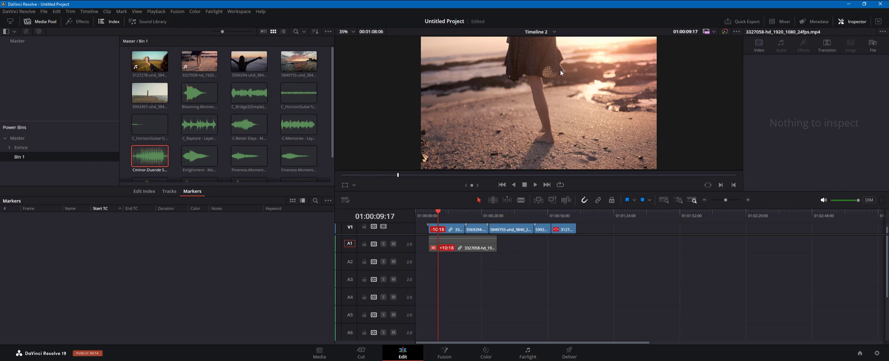
mouse_move(448, 215)
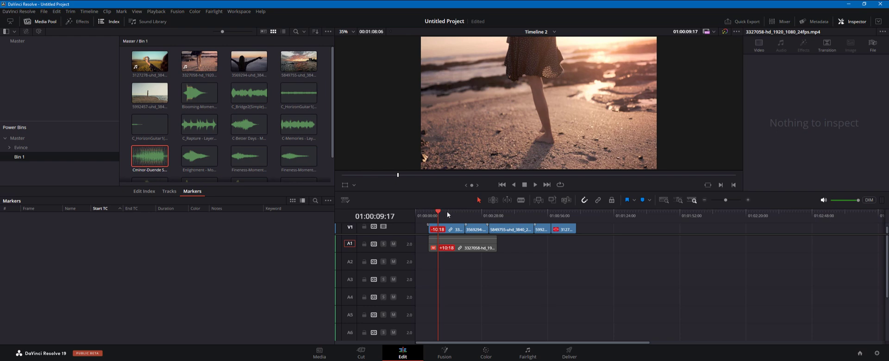
- Scrub the playhead through later shots and land on the sunset coast clip at 01:00:14:10
left_click(473, 216)
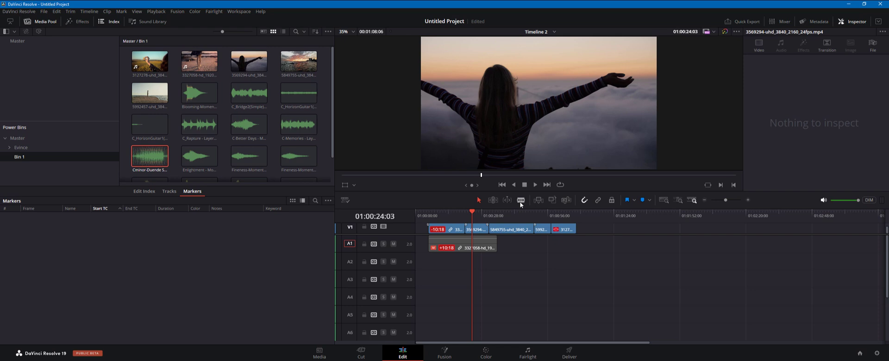
mouse_move(500, 216)
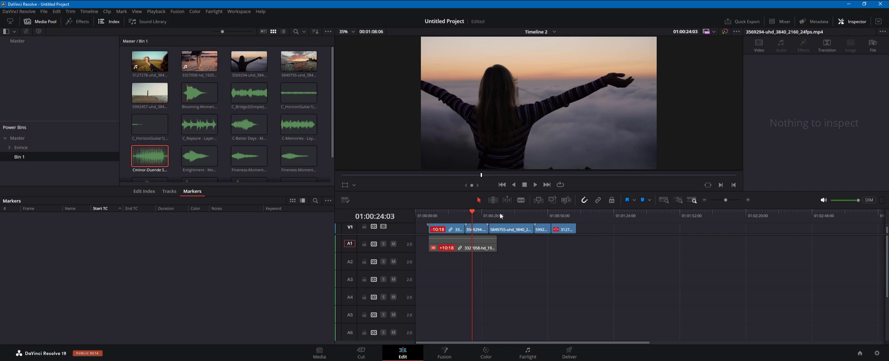
mouse_move(497, 216)
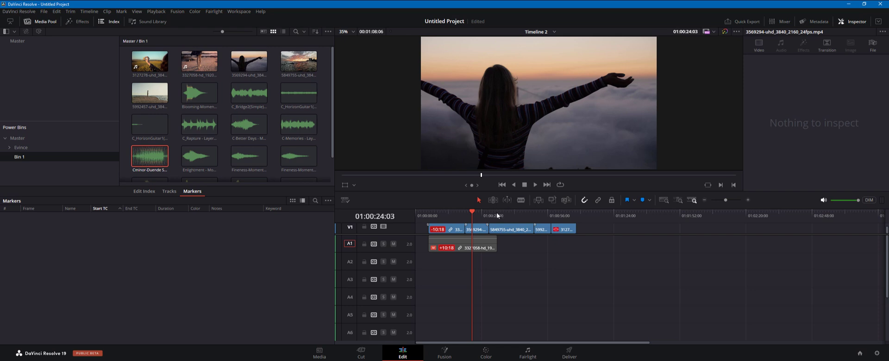
left_click(450, 215)
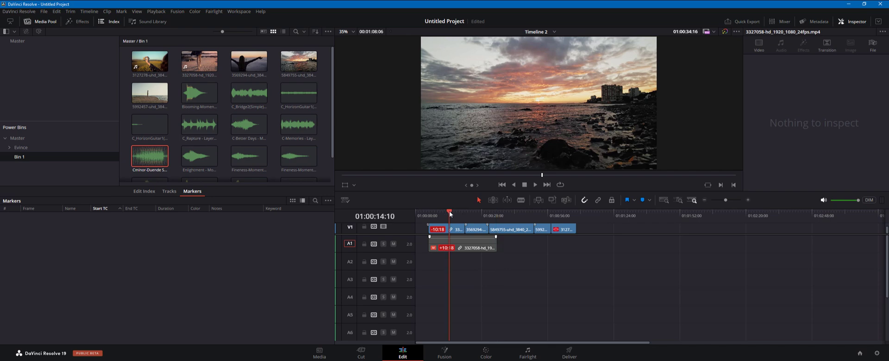
left_click(276, 91)
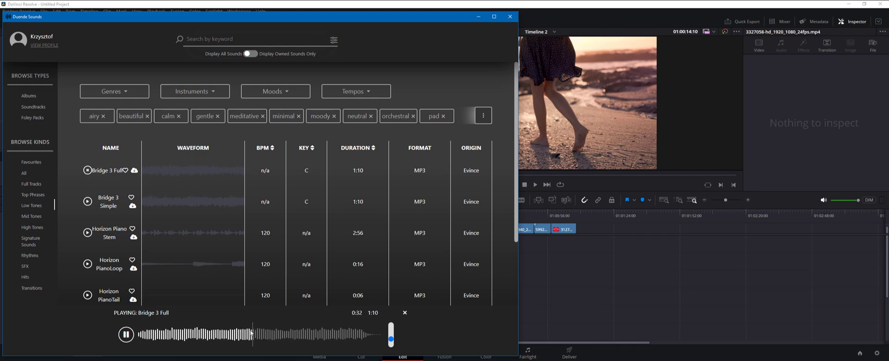
- Preview Bridge 3 Simple and bring it into the Resolve project as a music clip
left_click(87, 202)
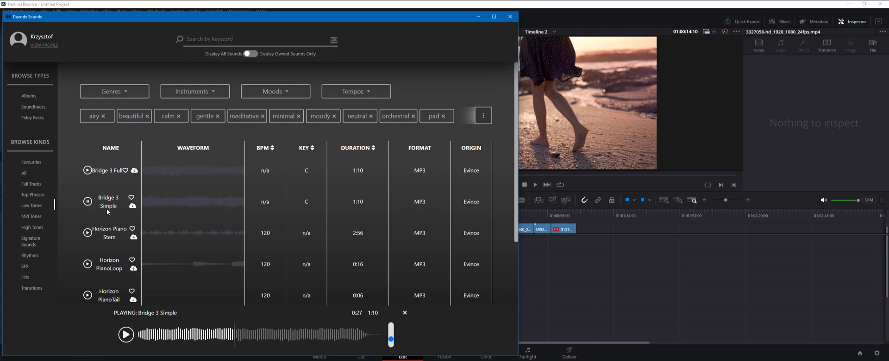
mouse_move(471, 206)
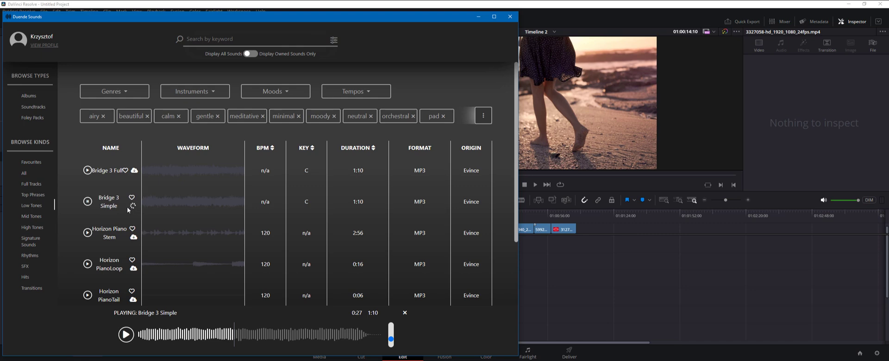
mouse_move(339, 205)
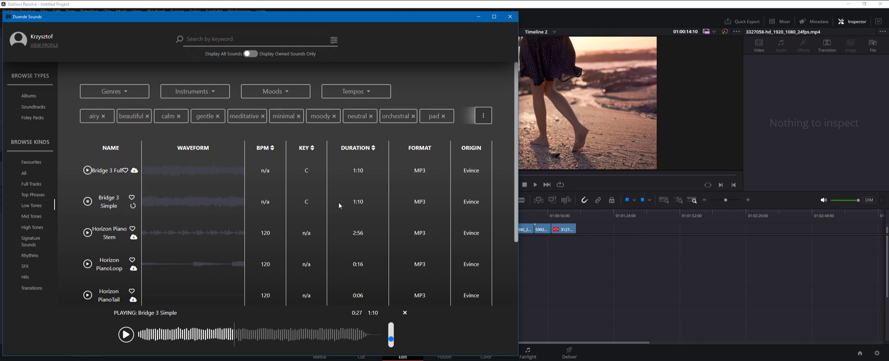
mouse_move(151, 210)
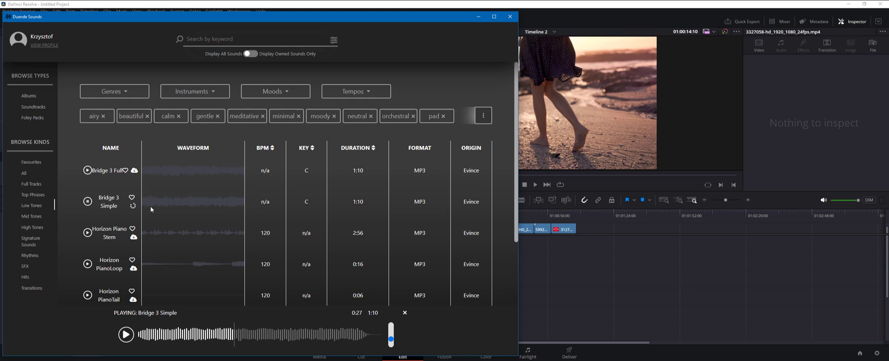
left_click(509, 16)
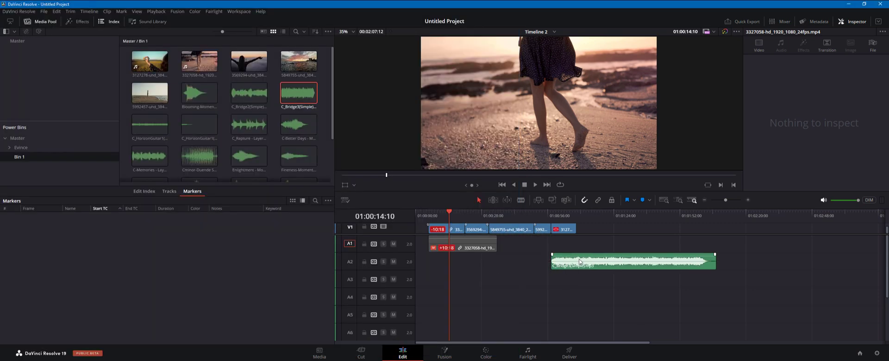
- Move the Bridge 3 Simple clip to the start of A2 and lower its volume to -3.74
left_click_drag(632, 261, 502, 262)
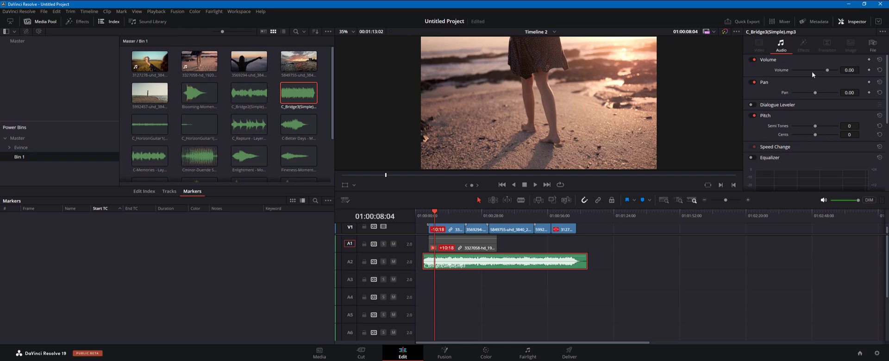
left_click_drag(828, 69, 824, 70)
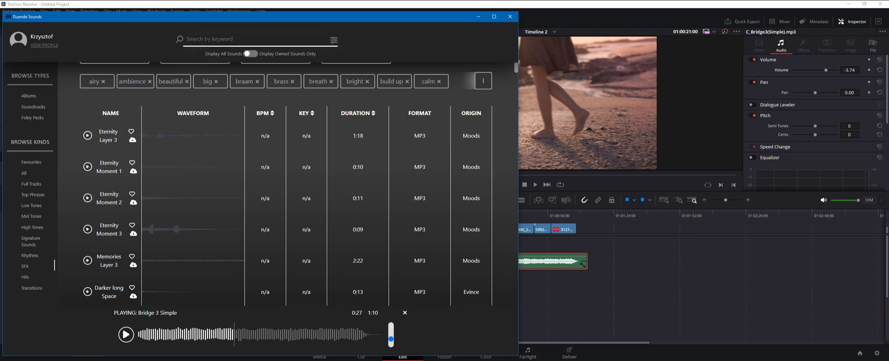
- Search SFX for 'whoosh' and narrow the results with the quick/bright tag filters
type("whoosh")
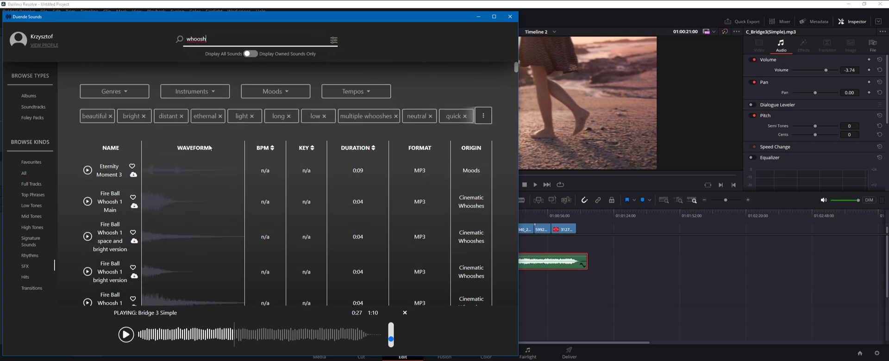
left_click(483, 116)
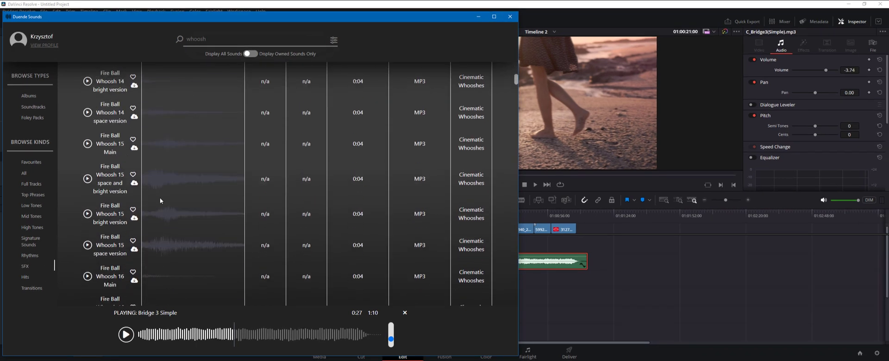
scroll("down", 3)
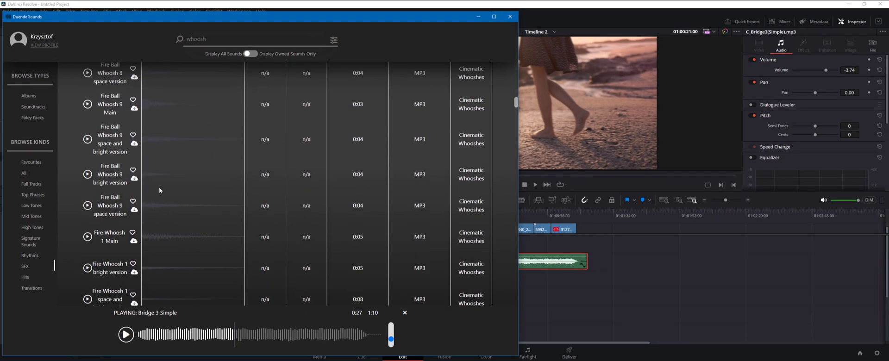
left_click(333, 39)
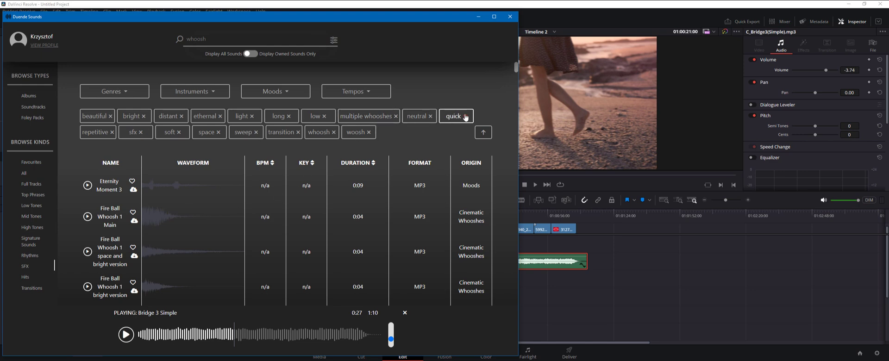
left_click(465, 116)
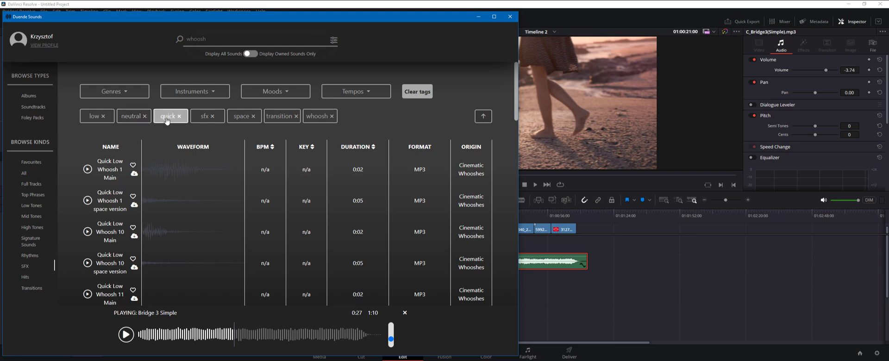
- Preview Long Soft Whooshes 1 bright version and download it
scroll("down", 3)
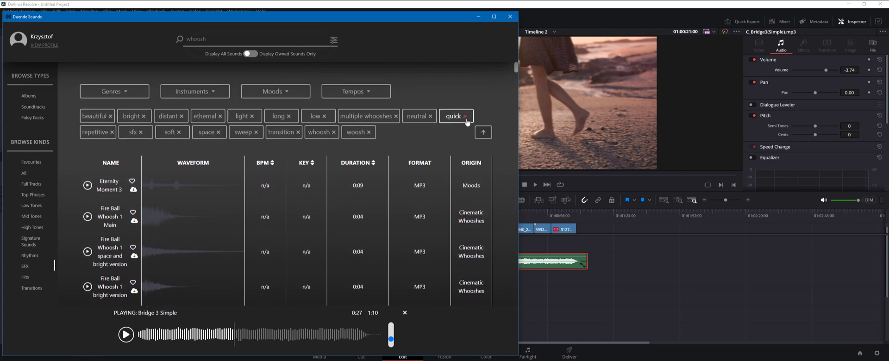
scroll("down", 3)
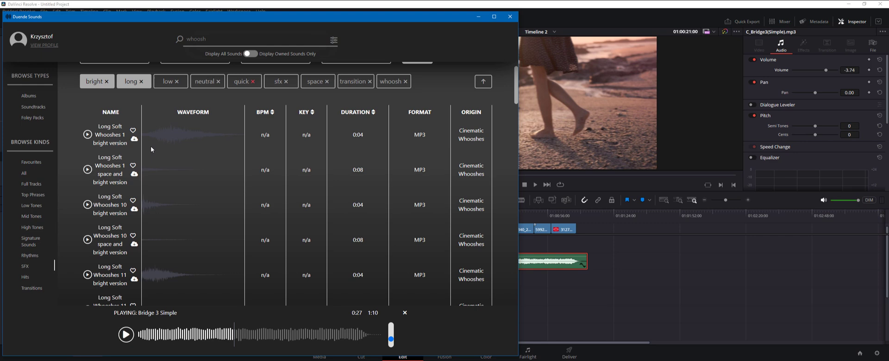
left_click(87, 134)
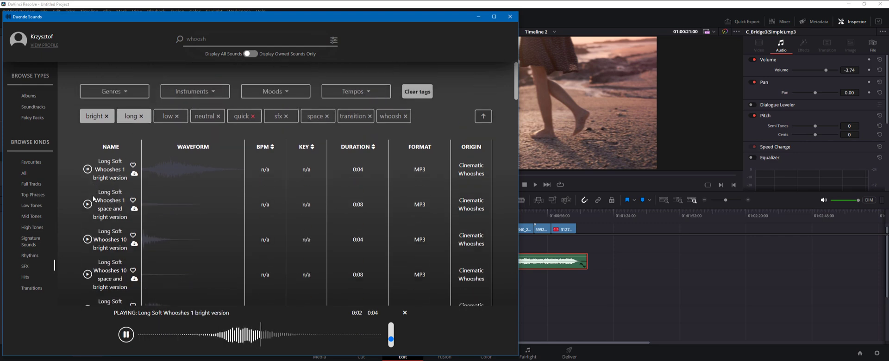
left_click(125, 335)
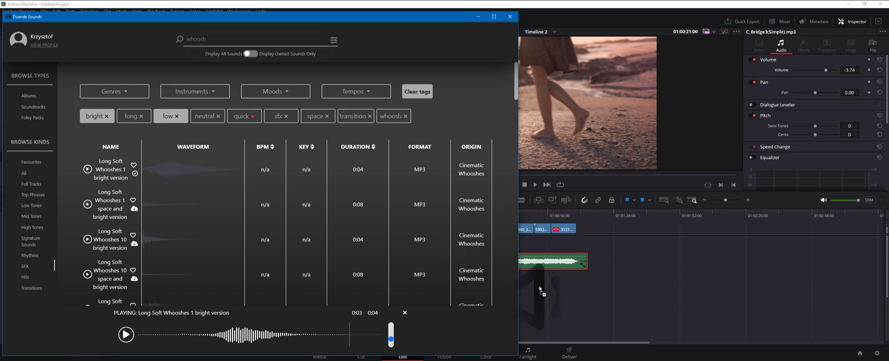
- Place the bright whoosh on track A3 near the 01:00:20 cut at -3.98 dB and zoom out
left_click(508, 15)
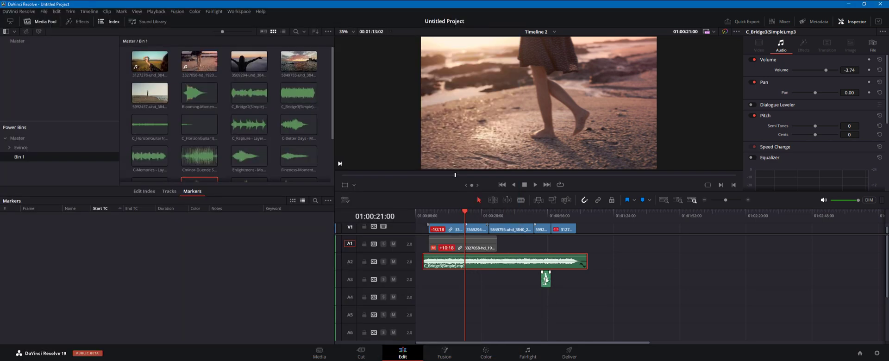
left_click_drag(544, 278, 470, 278)
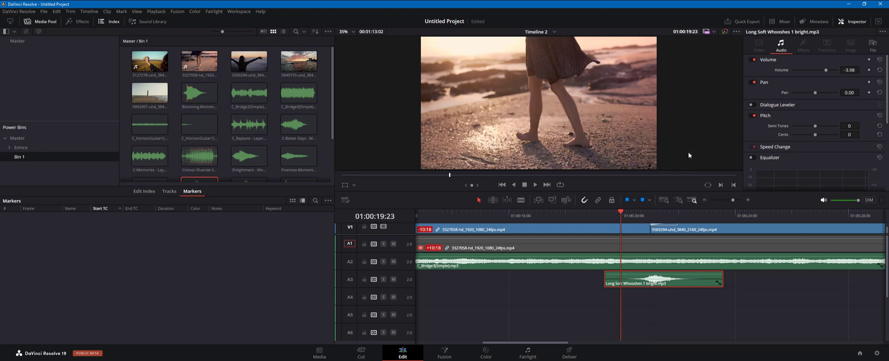
left_click(535, 185)
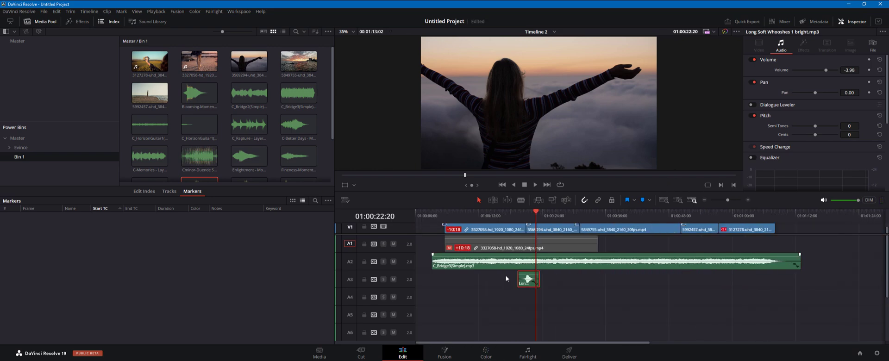
mouse_move(597, 215)
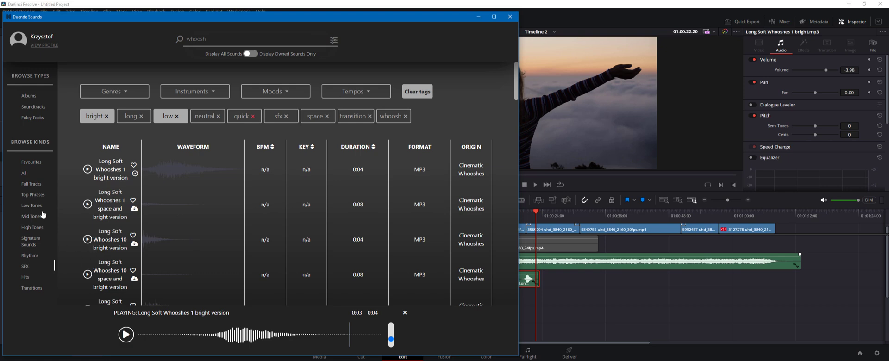
- Browse Mid Tones filtered by mood tags such as calm, serene and soothing
left_click(417, 91)
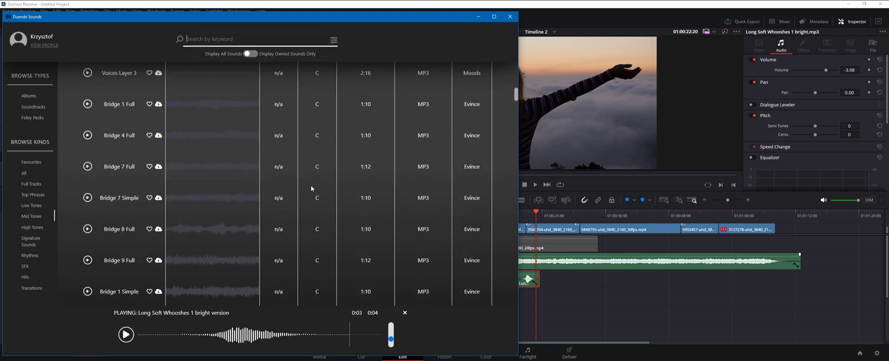
left_click(274, 91)
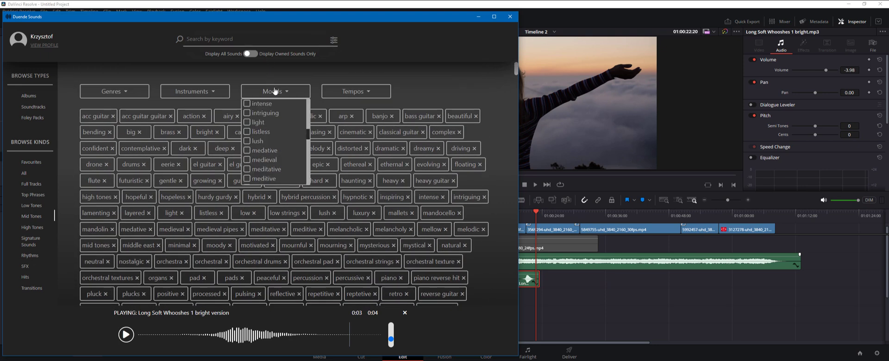
scroll("down", 3)
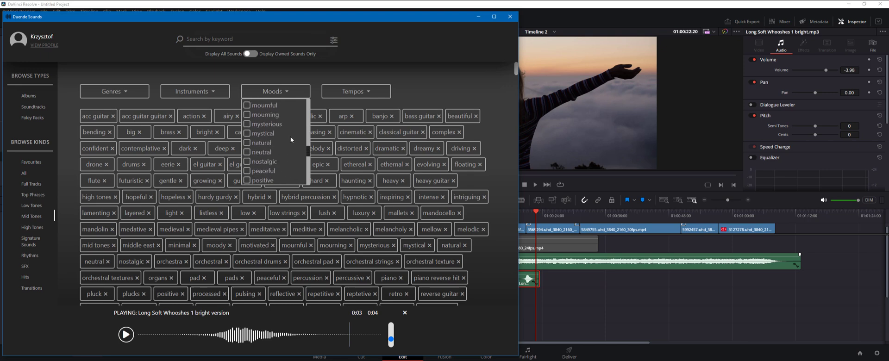
scroll("down", 3)
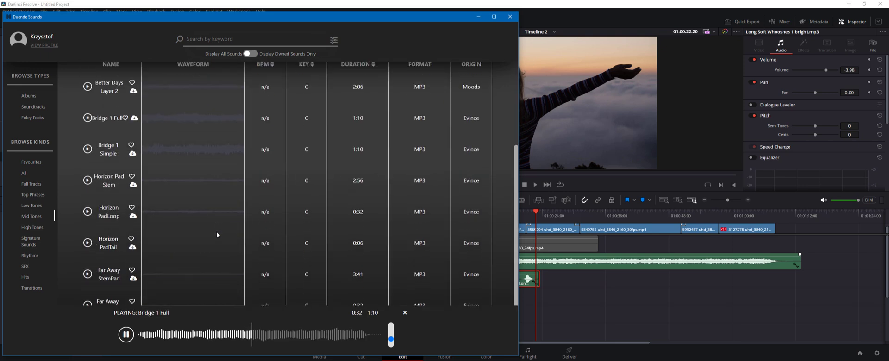
- Check the Resolve timeline, then return and audition Bridge 1 Simple
left_click(87, 149)
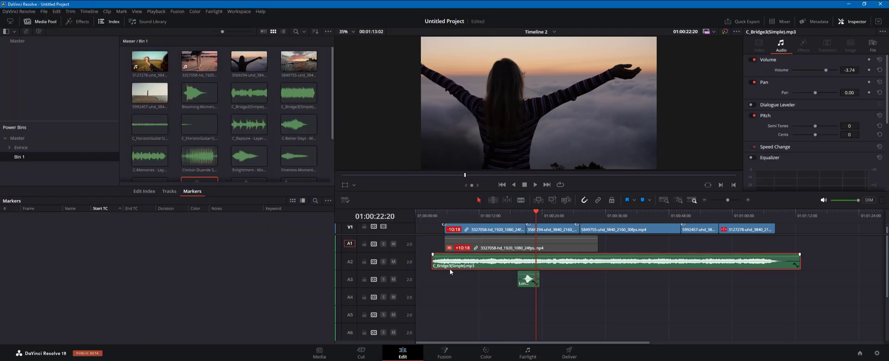
left_click(453, 213)
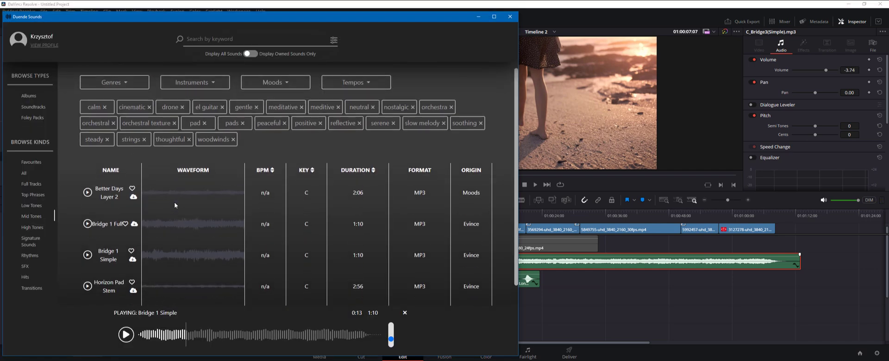
scroll("down", 3)
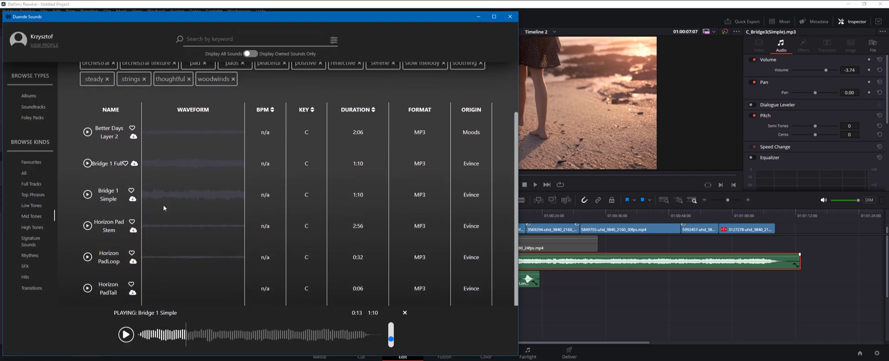
mouse_move(283, 267)
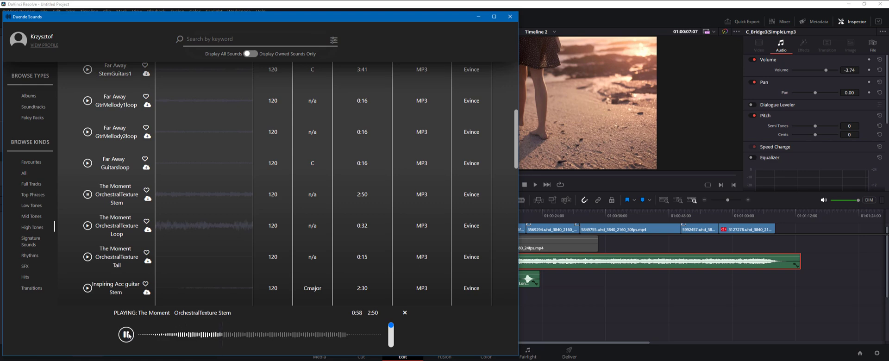
- Pause The Moment OrchestralTexture Stem preview at 0:59
left_click(125, 335)
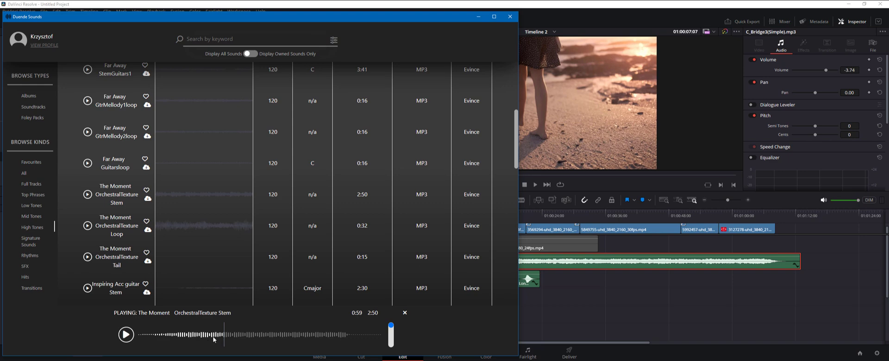
mouse_move(167, 325)
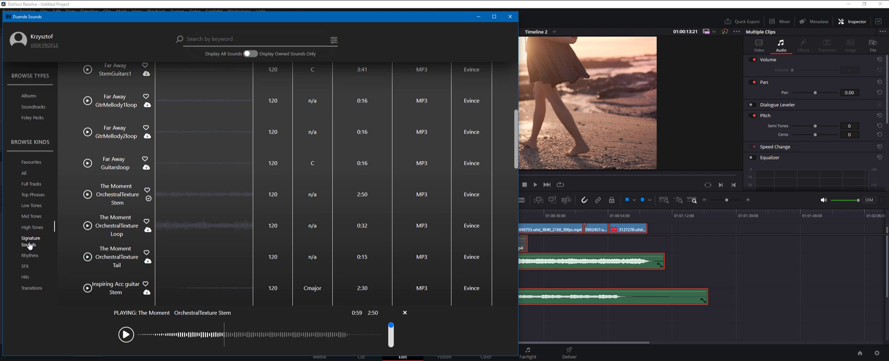
- Browse the Signature Sounds catalogue after previewing Memories Moment 1
left_click(87, 194)
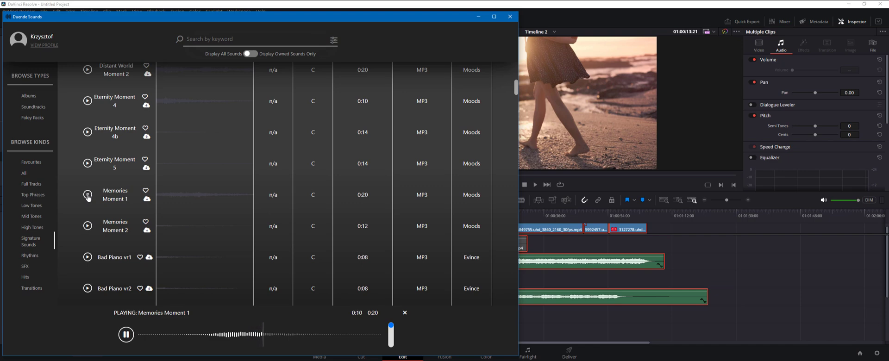
scroll("down", 3)
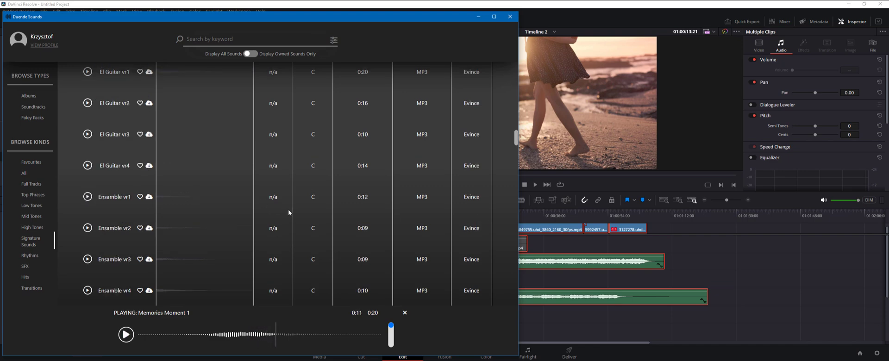
mouse_move(535, 319)
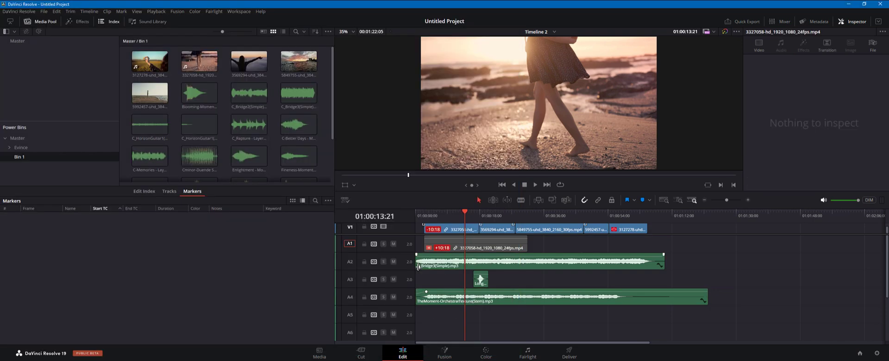
- Select the Bridge 3 music clip in the Resolve timeline to inspect it
left_click(529, 266)
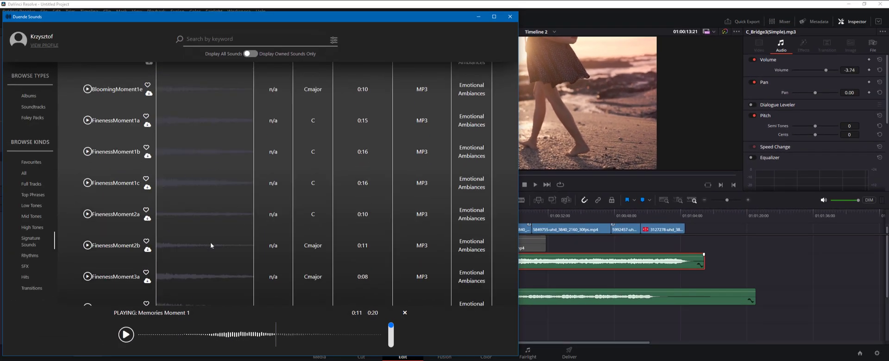
mouse_move(553, 322)
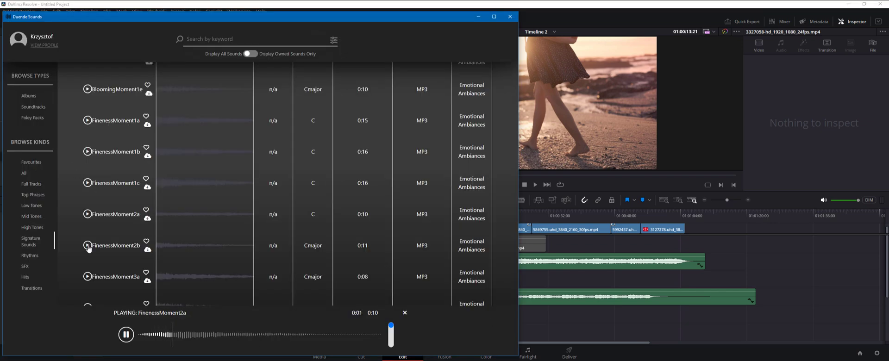
- Audition FinenessMoment2b and stop its preview before placing it on track A5
left_click(87, 246)
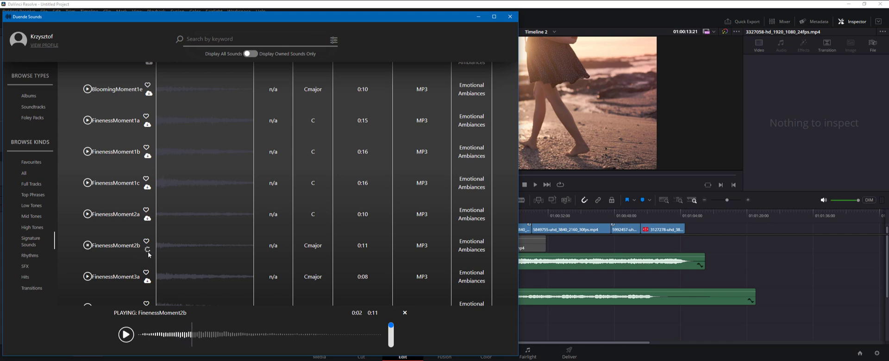
mouse_move(163, 258)
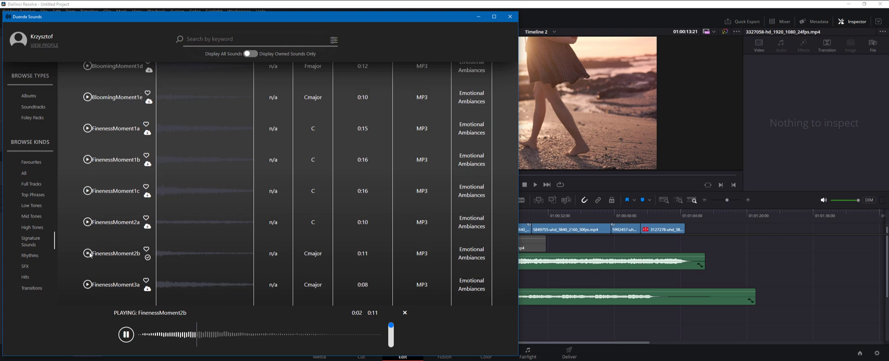
left_click(125, 346)
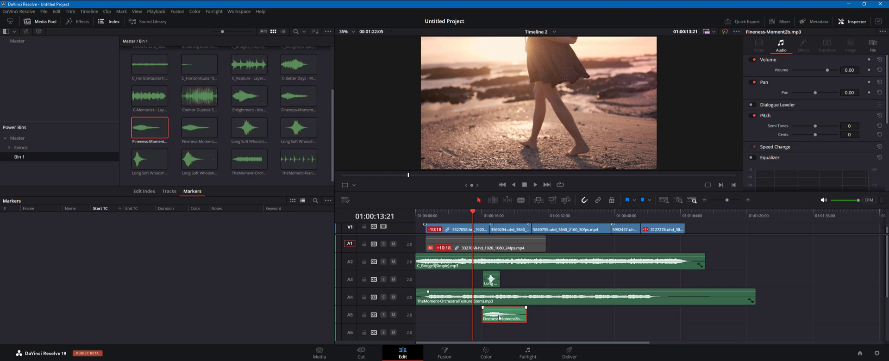
- Lower the Long Soft Whooshes 1 clip on A3 to -5.42 dB, then return to Duende
left_click(490, 224)
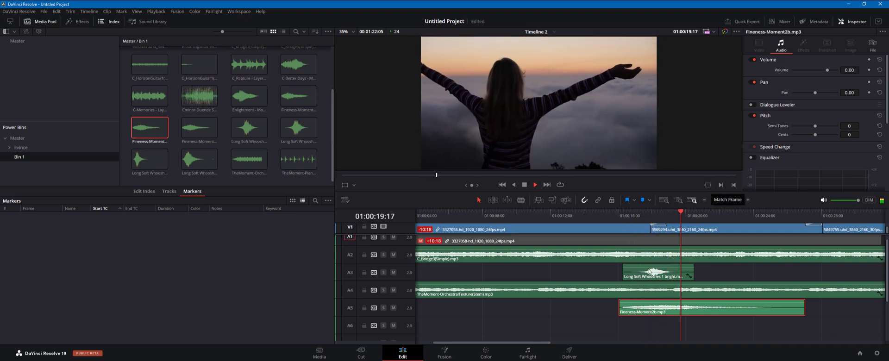
left_click(657, 274)
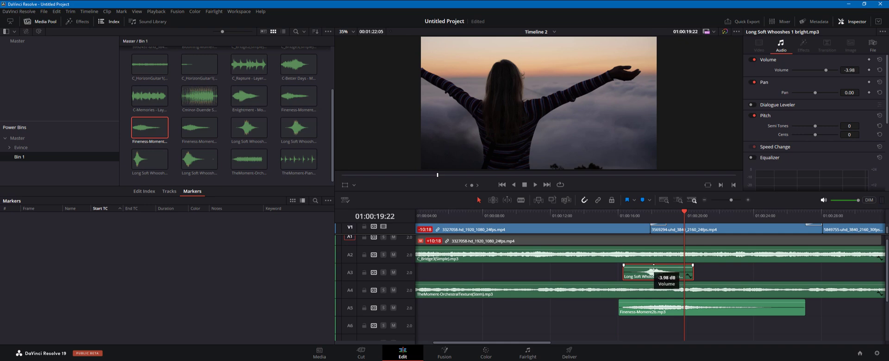
left_click_drag(655, 269, 655, 272)
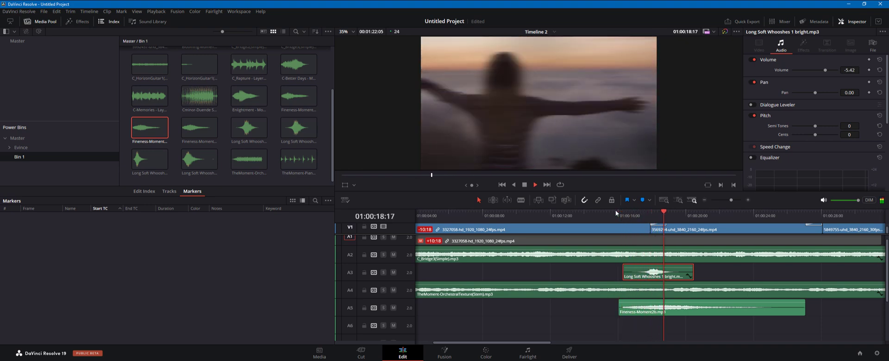
left_click(697, 223)
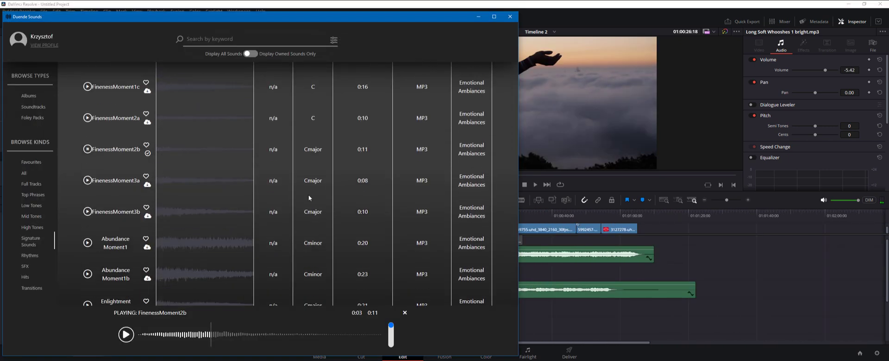
- Audition Rapture Moment1b in the signature sounds list for track A6
scroll("down", 3)
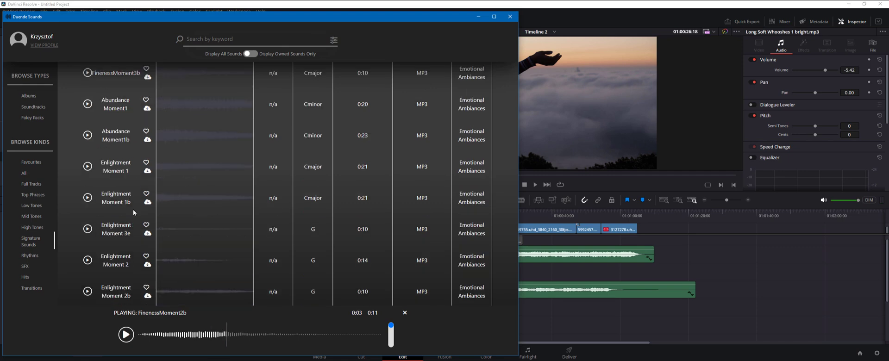
scroll("down", 3)
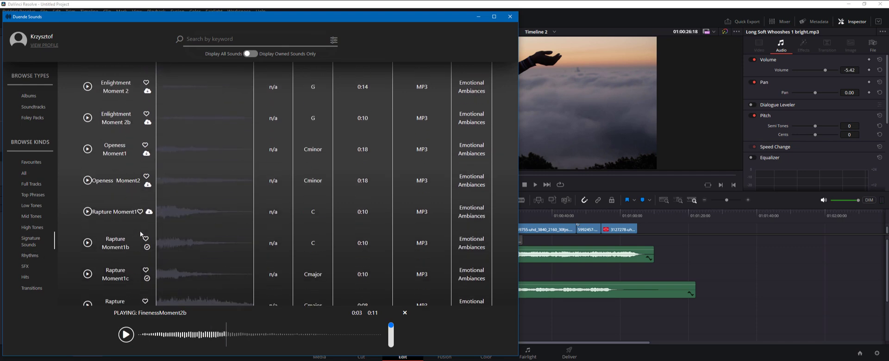
left_click(87, 243)
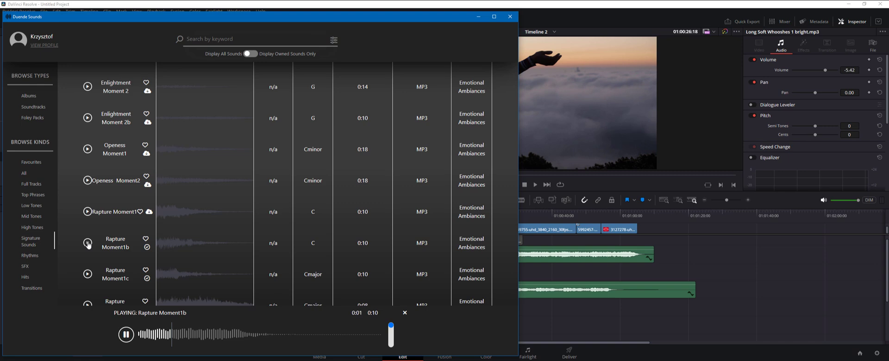
left_click(87, 274)
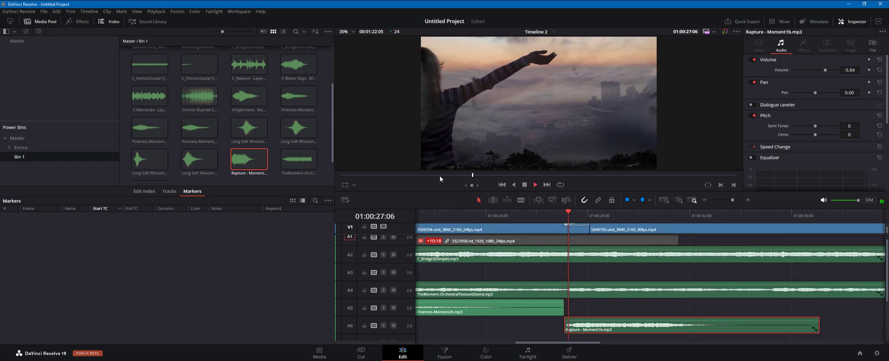
- Play back the Resolve timeline with the new Rapture layer on A6
left_click(620, 216)
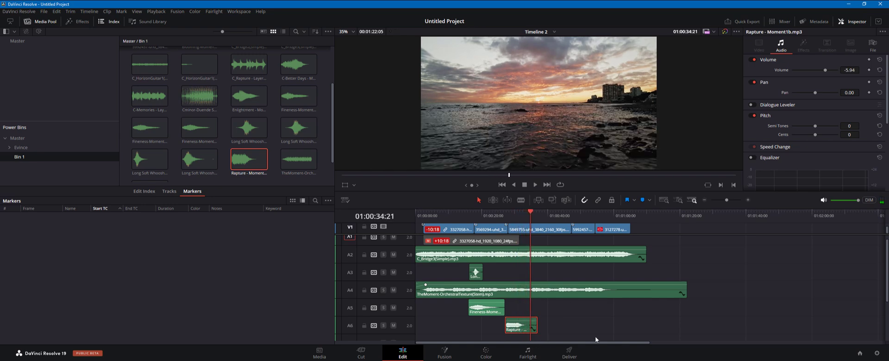
mouse_move(607, 262)
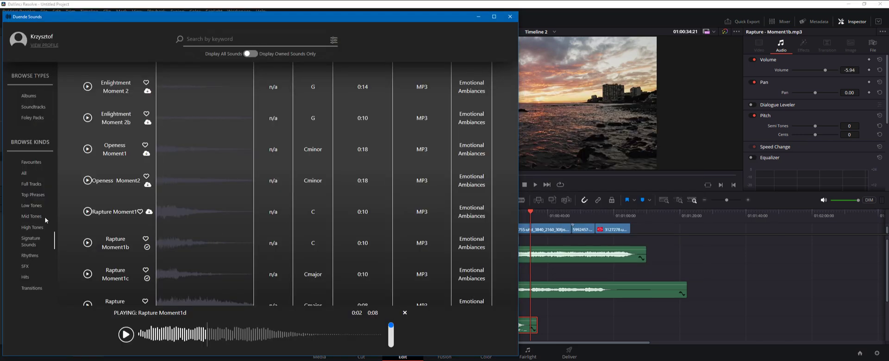
- Audition El Guitar3 Loop2 among the Top Phrases before placing Enlightenment Layer1 on A7
scroll("down", 3)
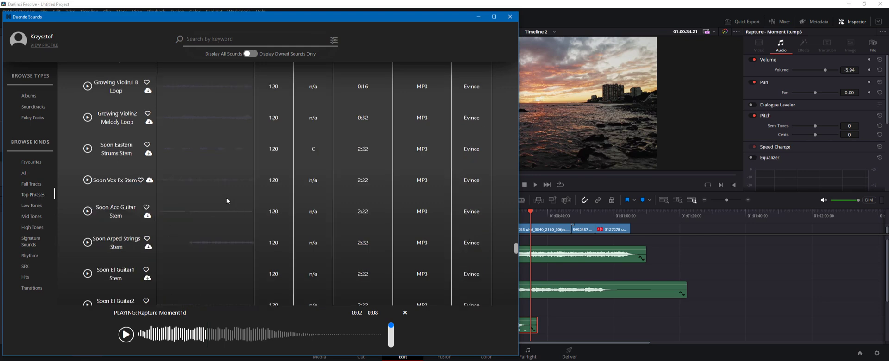
mouse_move(223, 206)
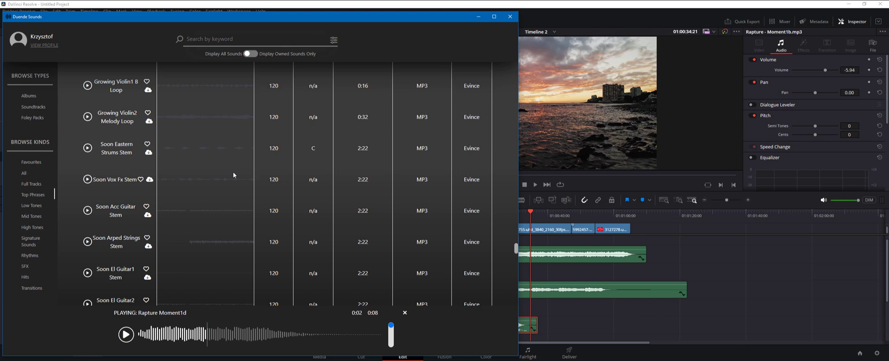
scroll("down", 3)
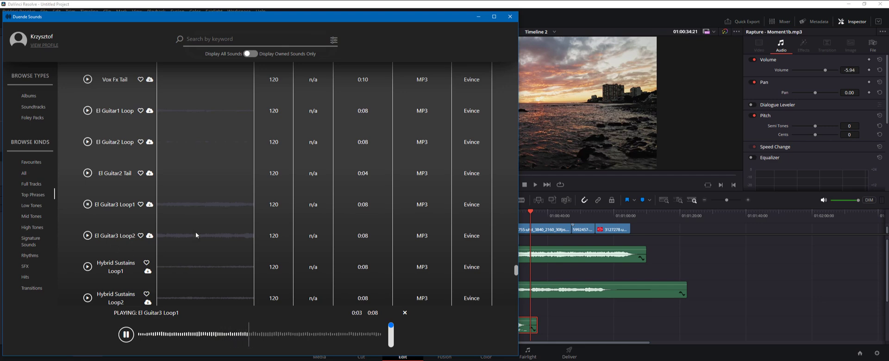
left_click(88, 235)
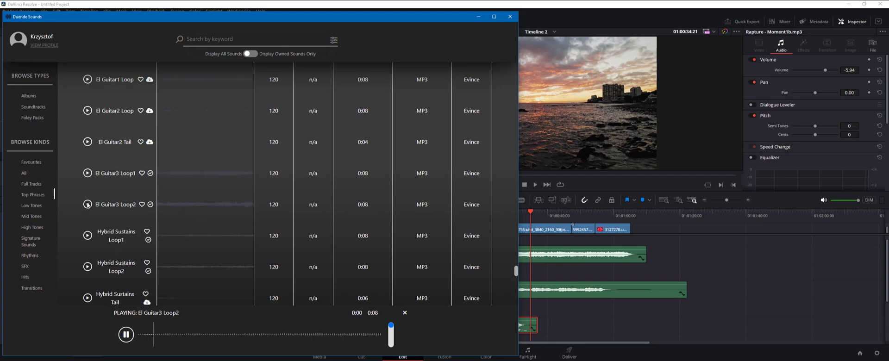
left_click(126, 335)
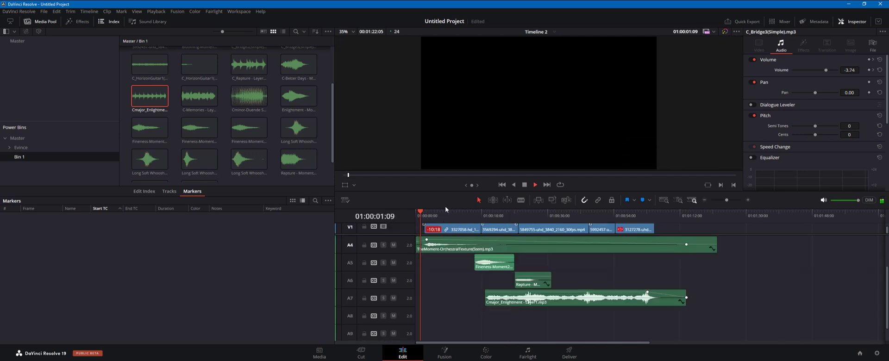
- Play the layered soundtrack from the start, skip ahead, then switch back to Duende
left_click(424, 216)
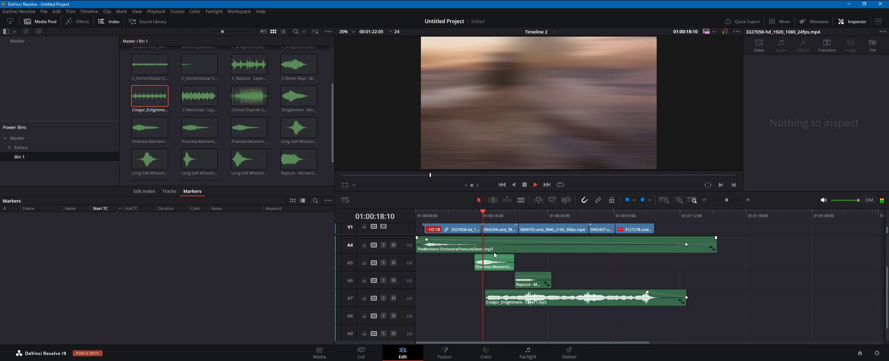
left_click(483, 215)
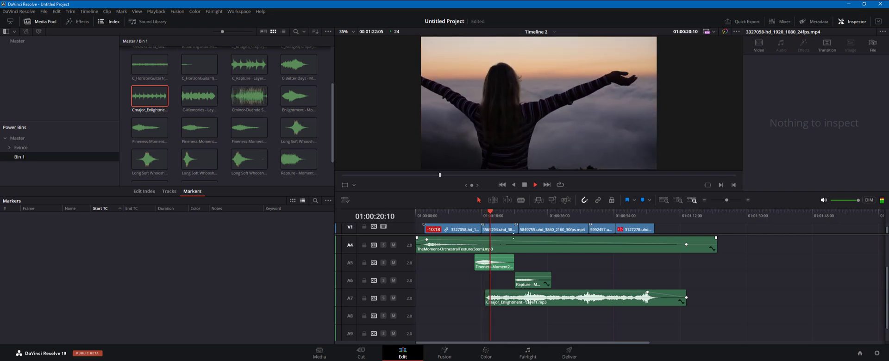
left_click(508, 225)
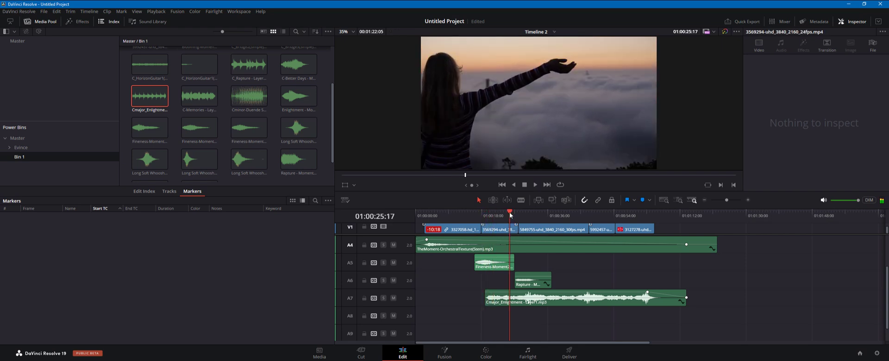
left_click(535, 185)
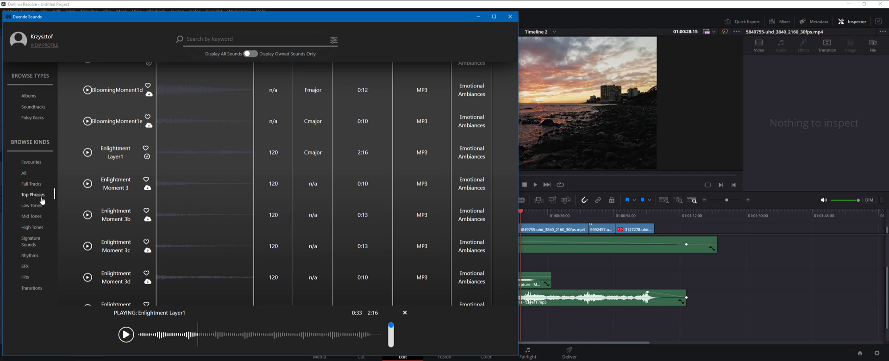
mouse_move(36, 231)
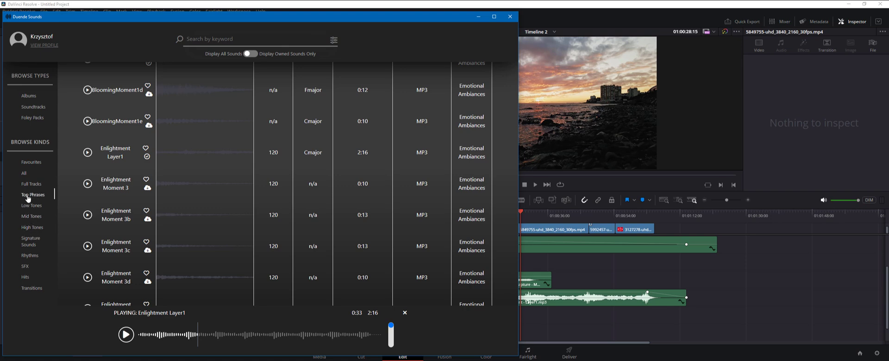
mouse_move(29, 255)
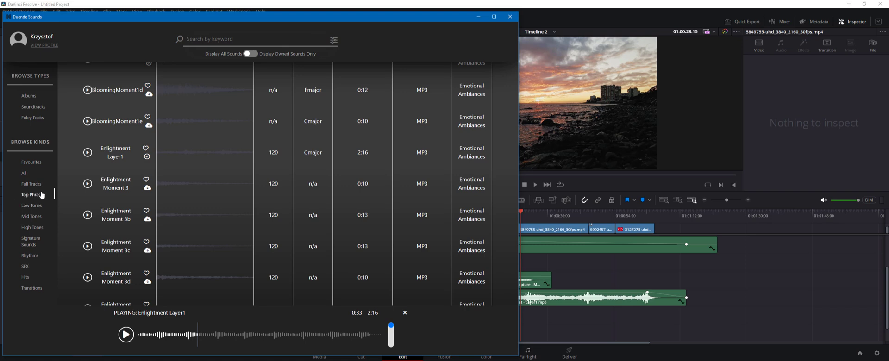
mouse_move(30, 198)
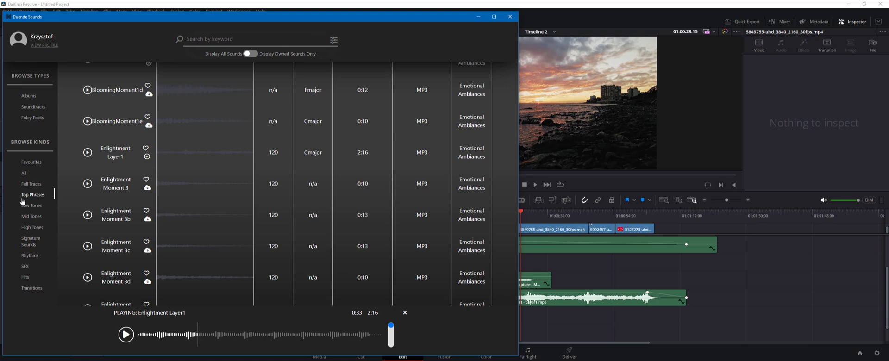
mouse_move(27, 201)
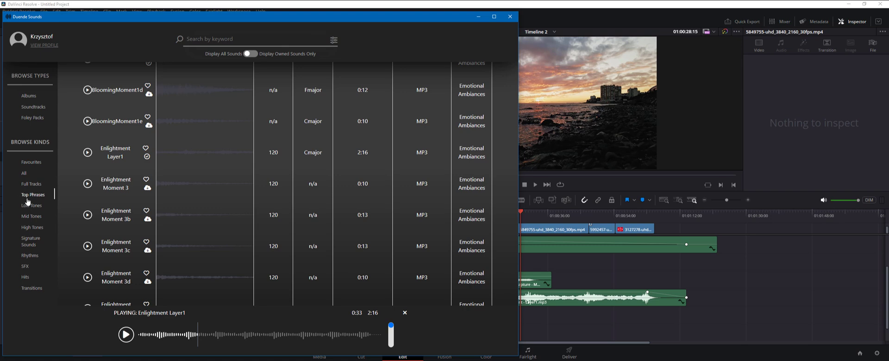
mouse_move(19, 201)
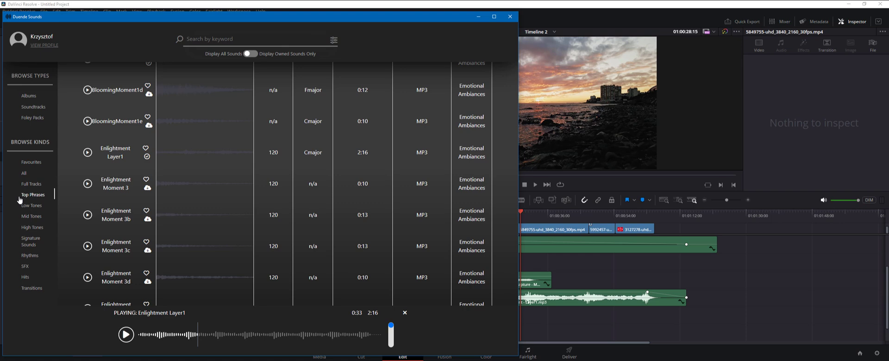
mouse_move(243, 219)
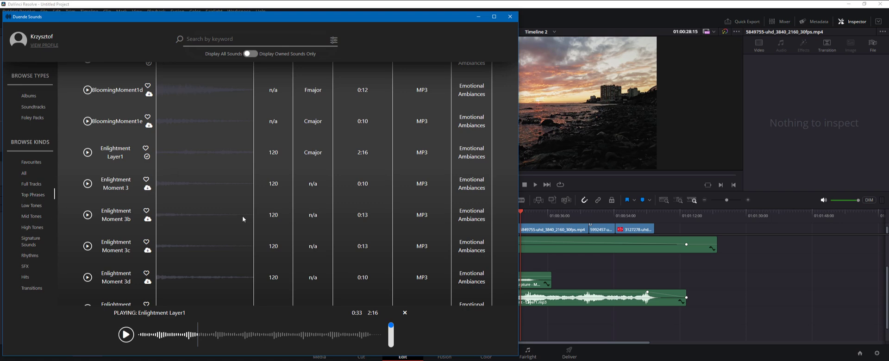
mouse_move(246, 184)
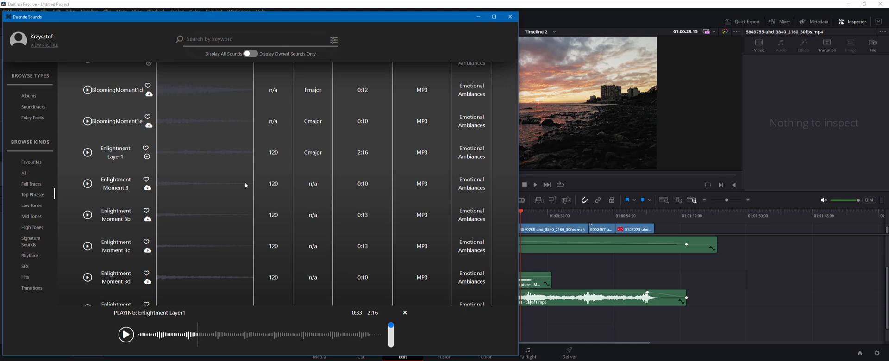
mouse_move(242, 185)
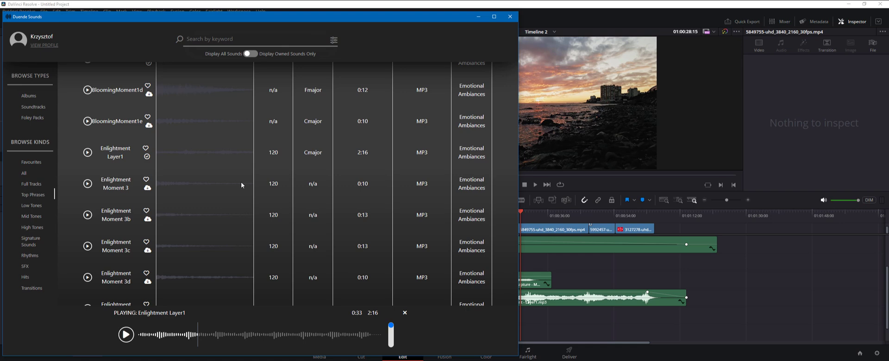
mouse_move(168, 208)
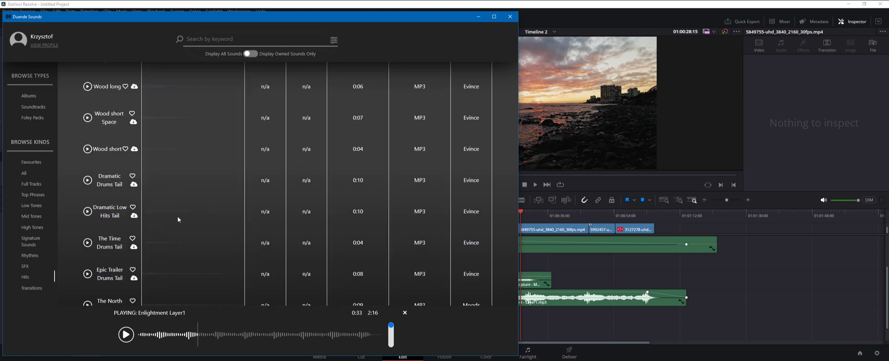
mouse_move(199, 241)
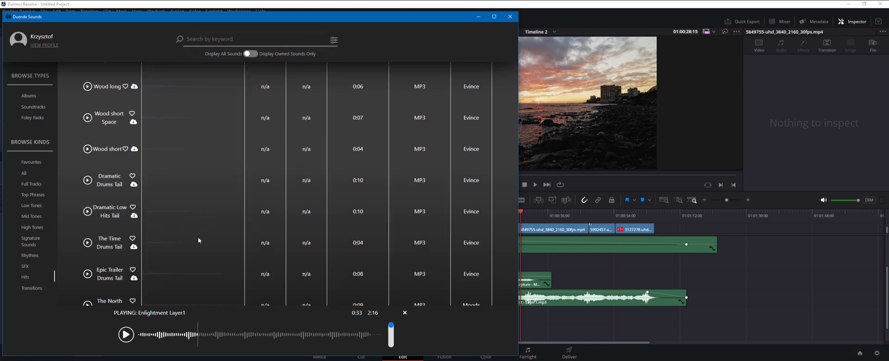
mouse_move(183, 217)
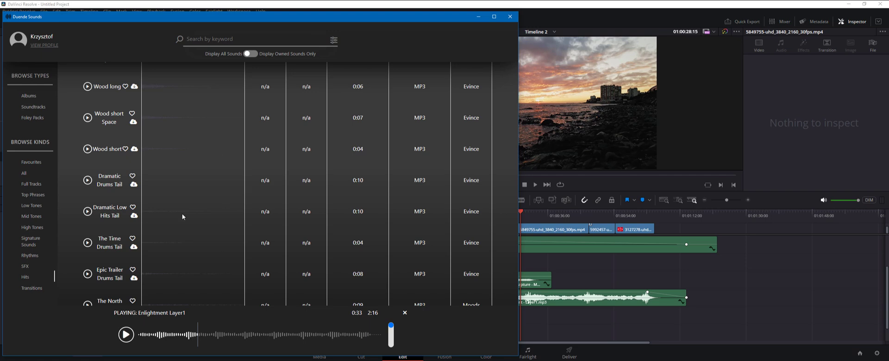
mouse_move(28, 257)
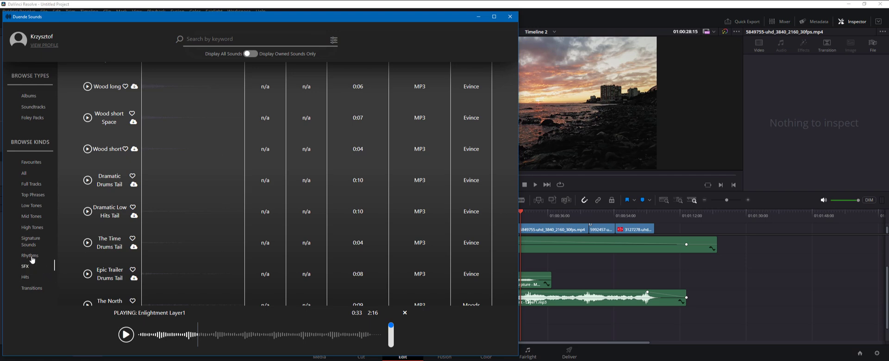
- Browse Albums and filter to Signature Sounds showing Cellestial, Chime and Dopper variations
scroll("down", 3)
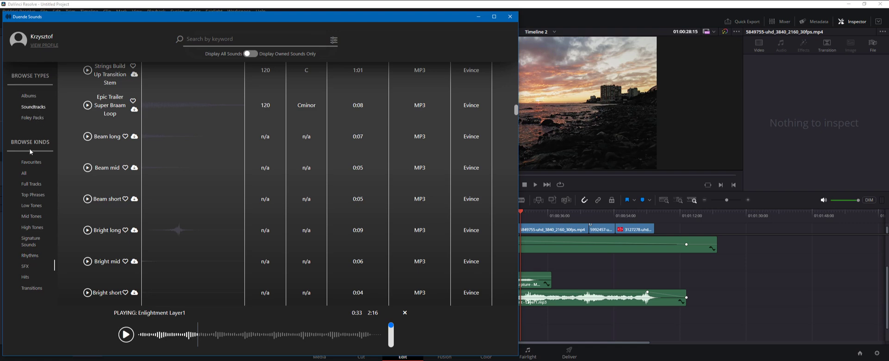
left_click(24, 95)
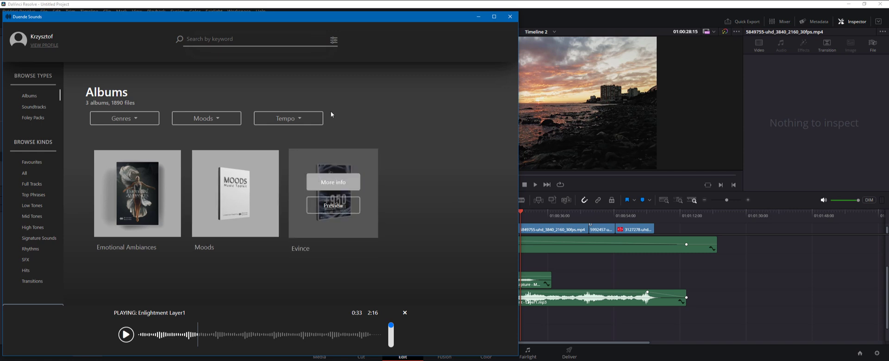
mouse_move(292, 141)
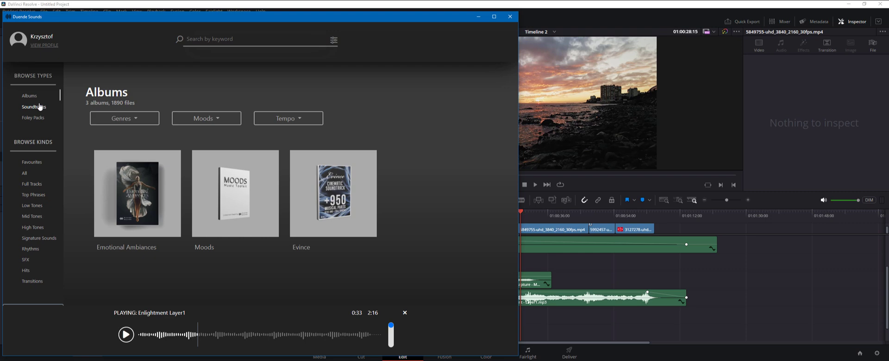
left_click(31, 183)
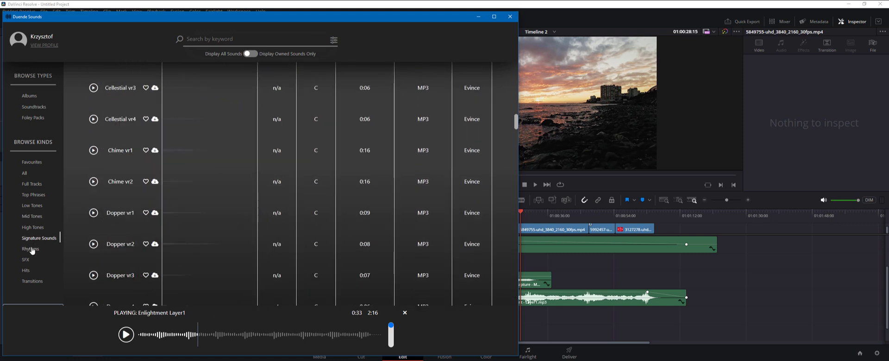
mouse_move(45, 201)
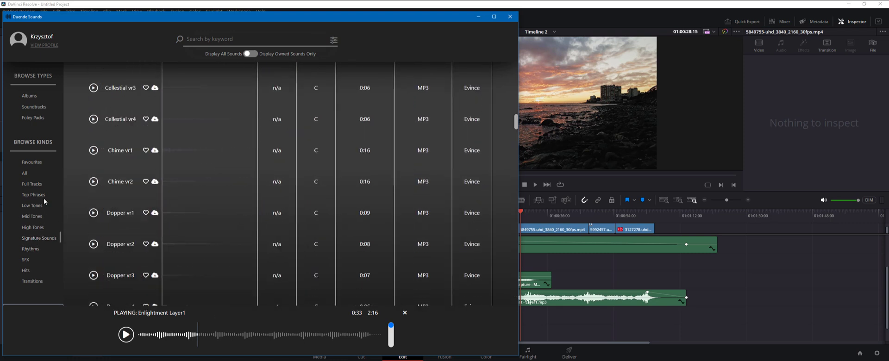